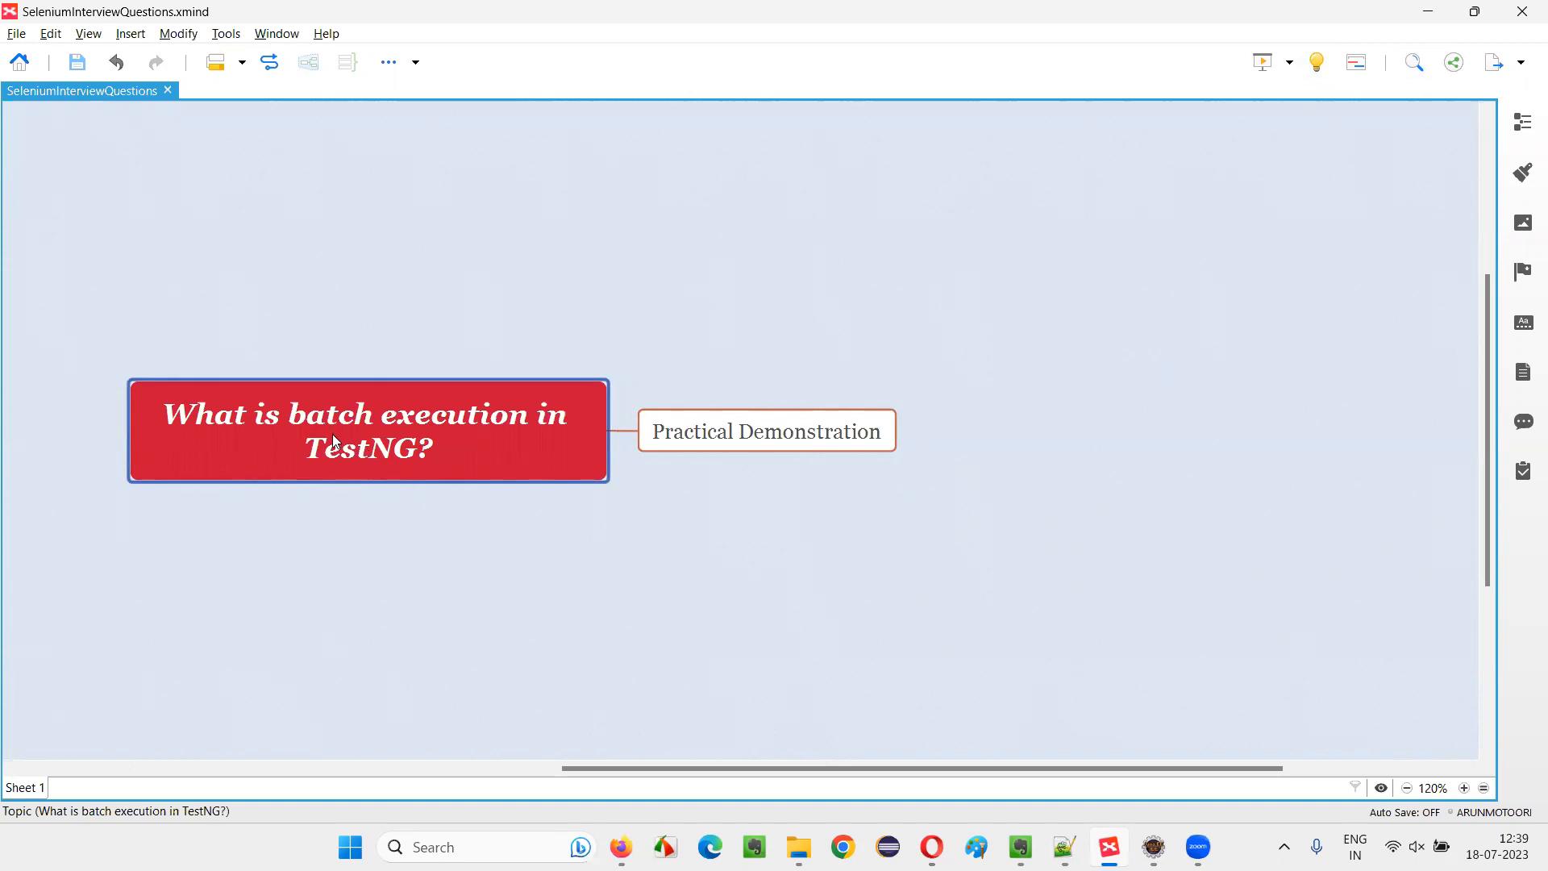
mouse_move(540, 432)
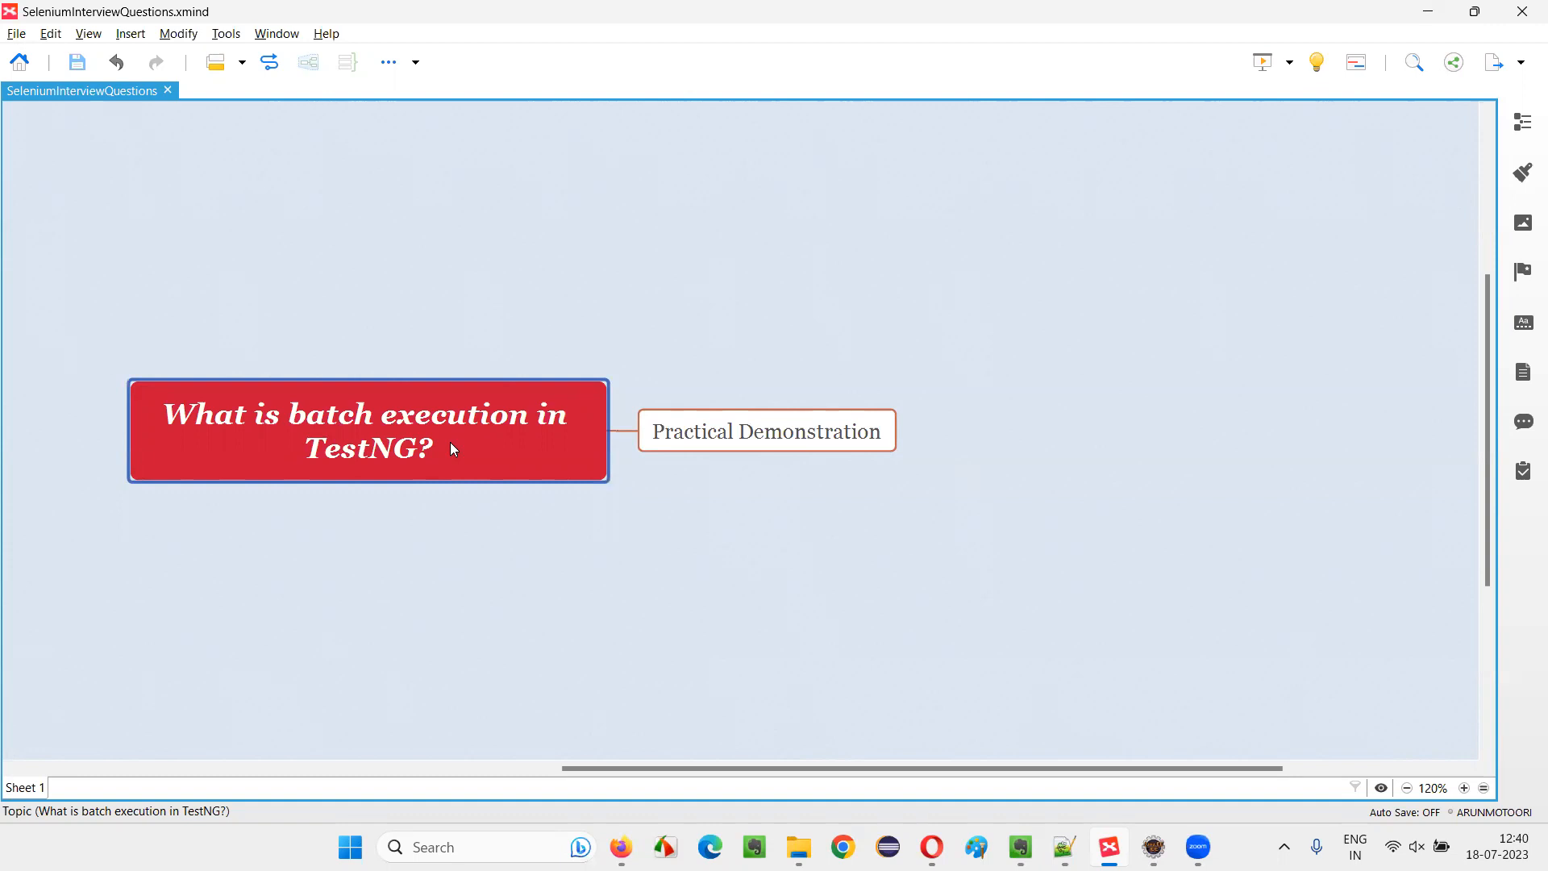
Step: Review testng.xml and expand RegisterTest.java in Package Explorer to show its class methods
left_click(766, 431)
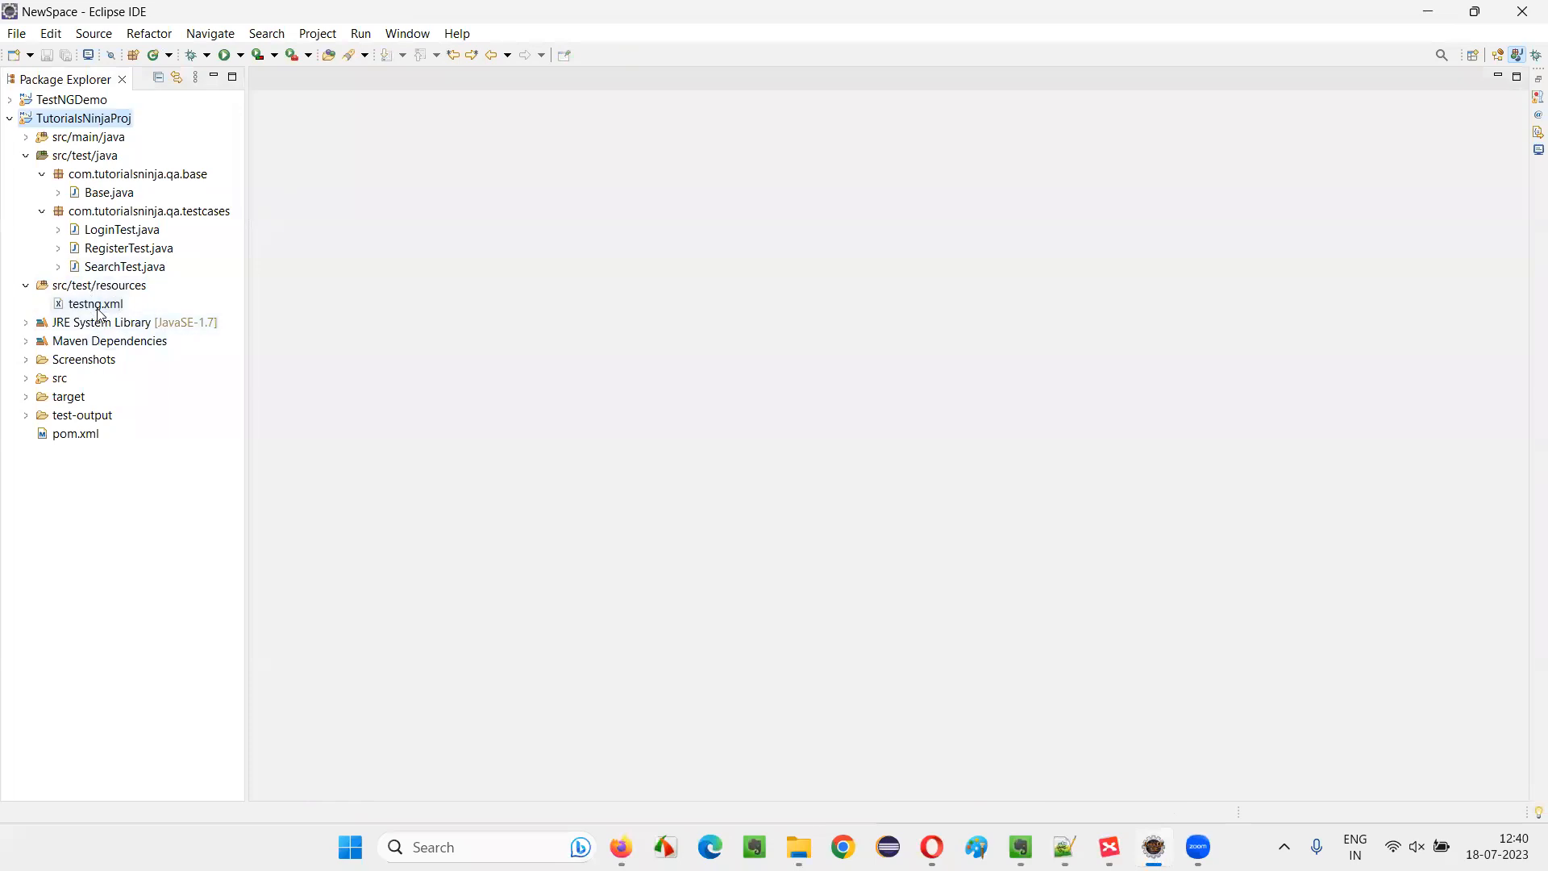
double_click(95, 303)
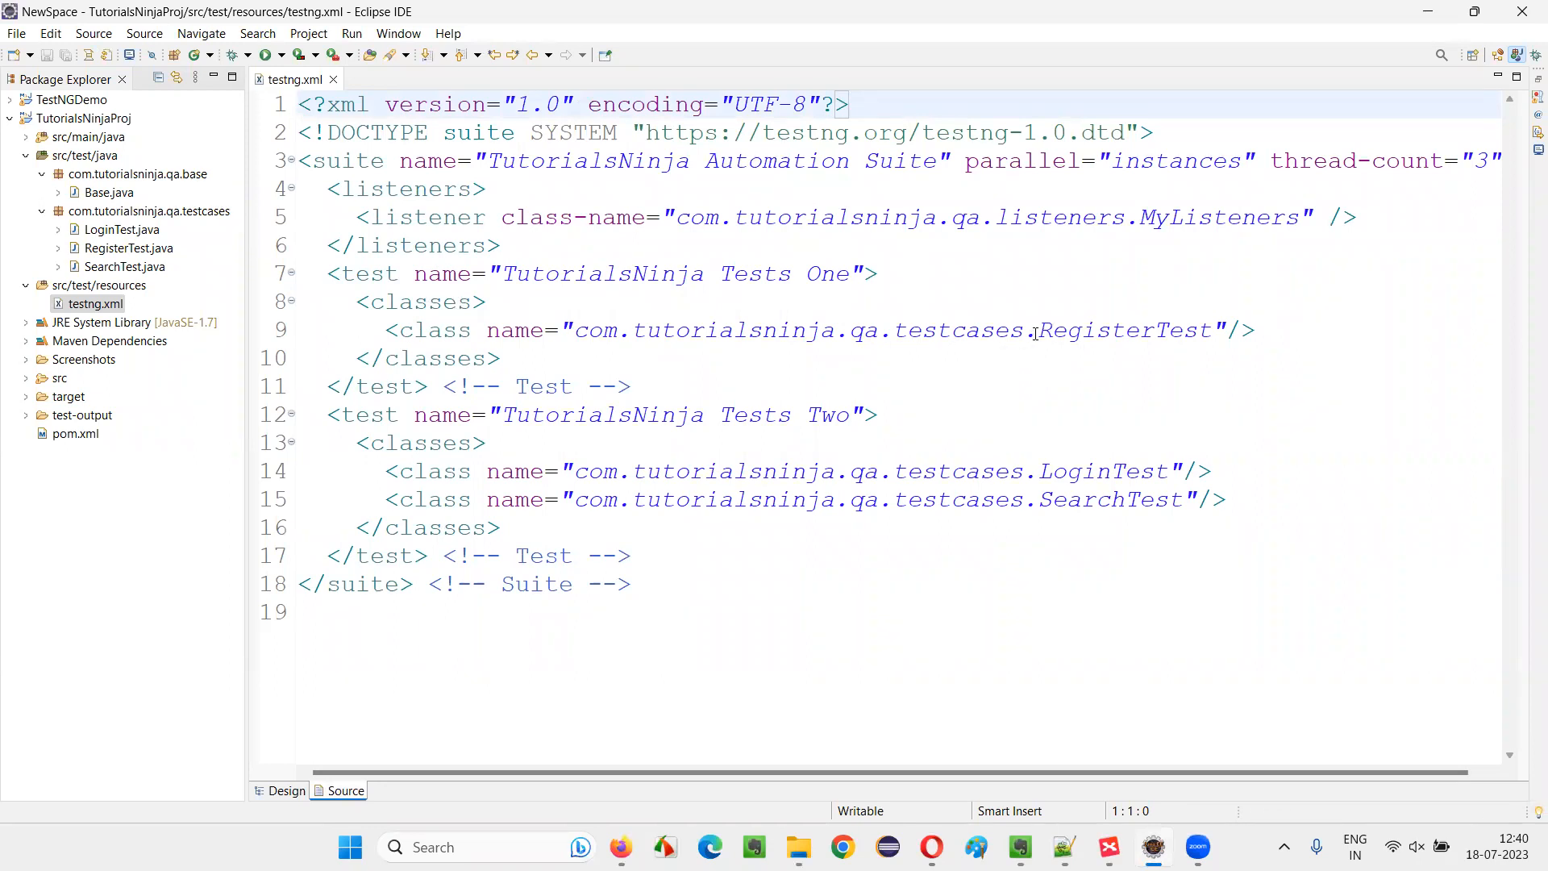
double_click(1124, 329)
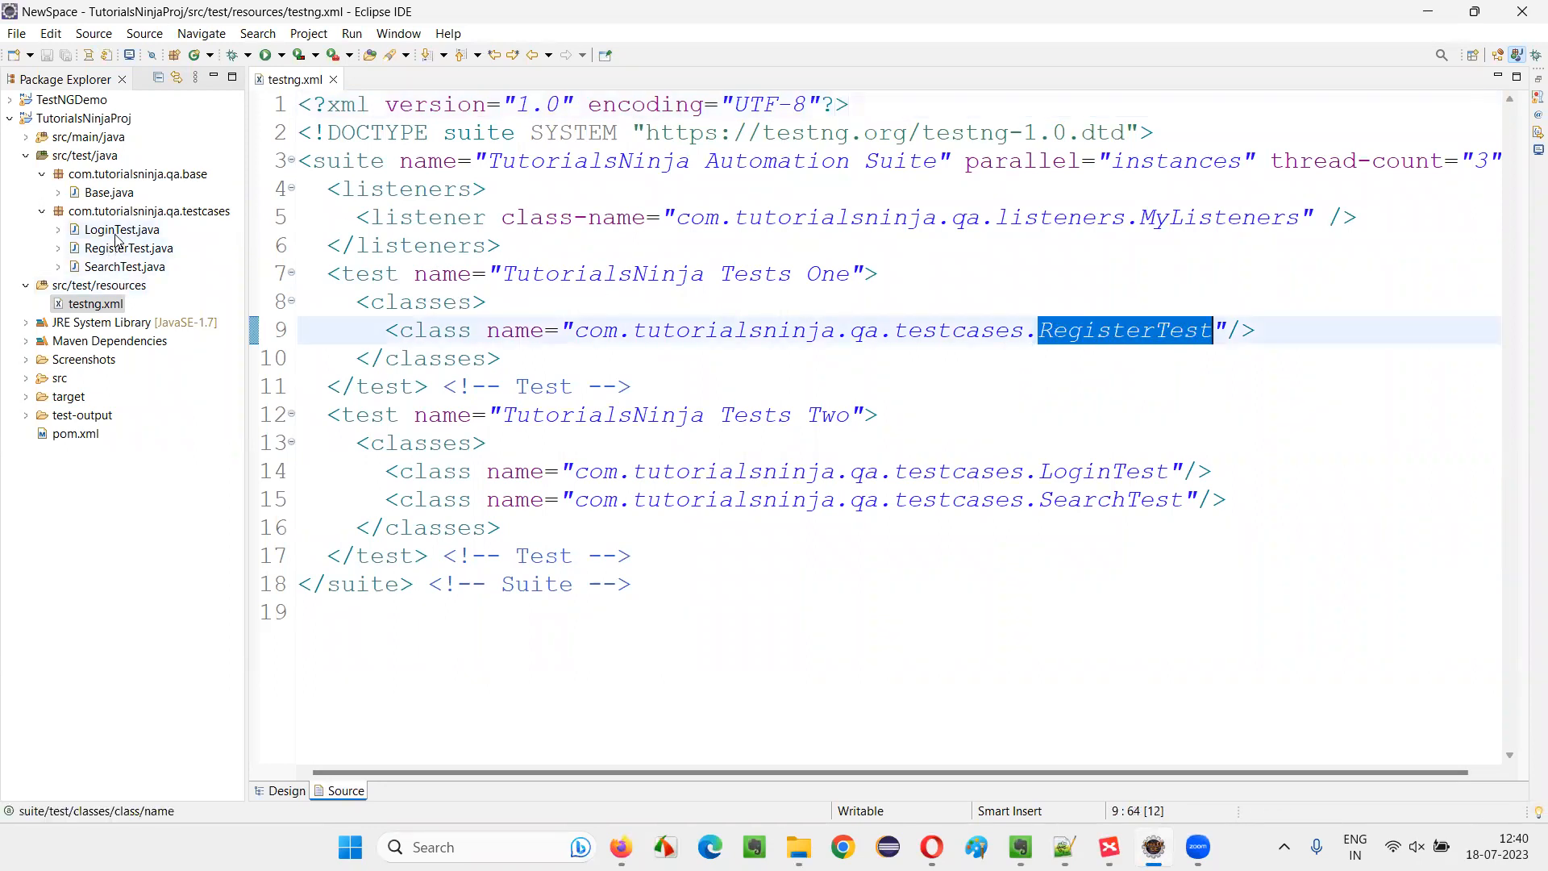
left_click(124, 248)
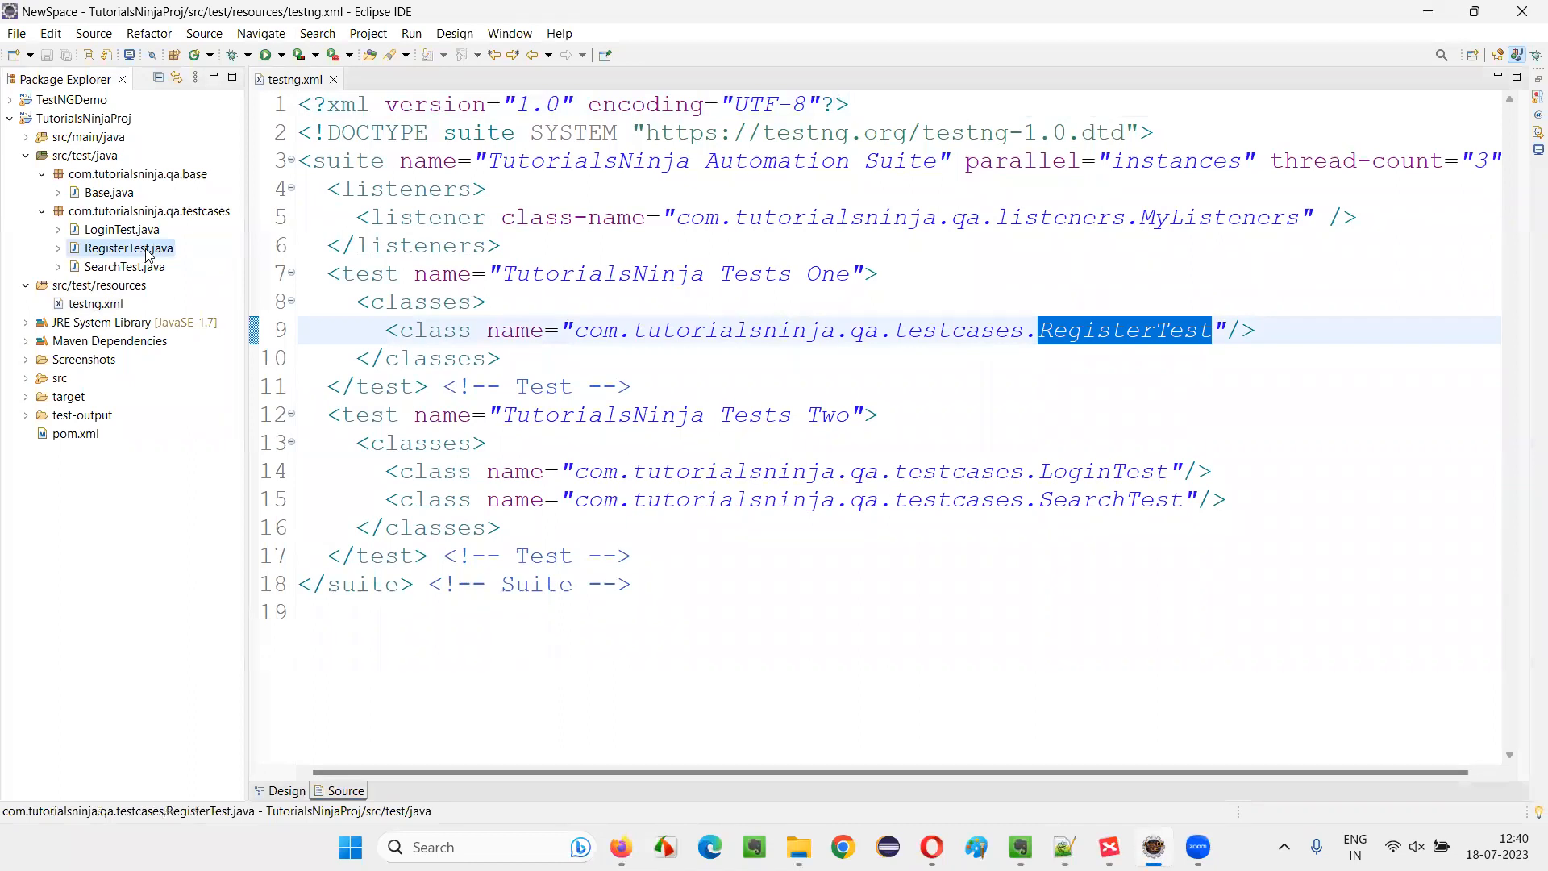
left_click(58, 248)
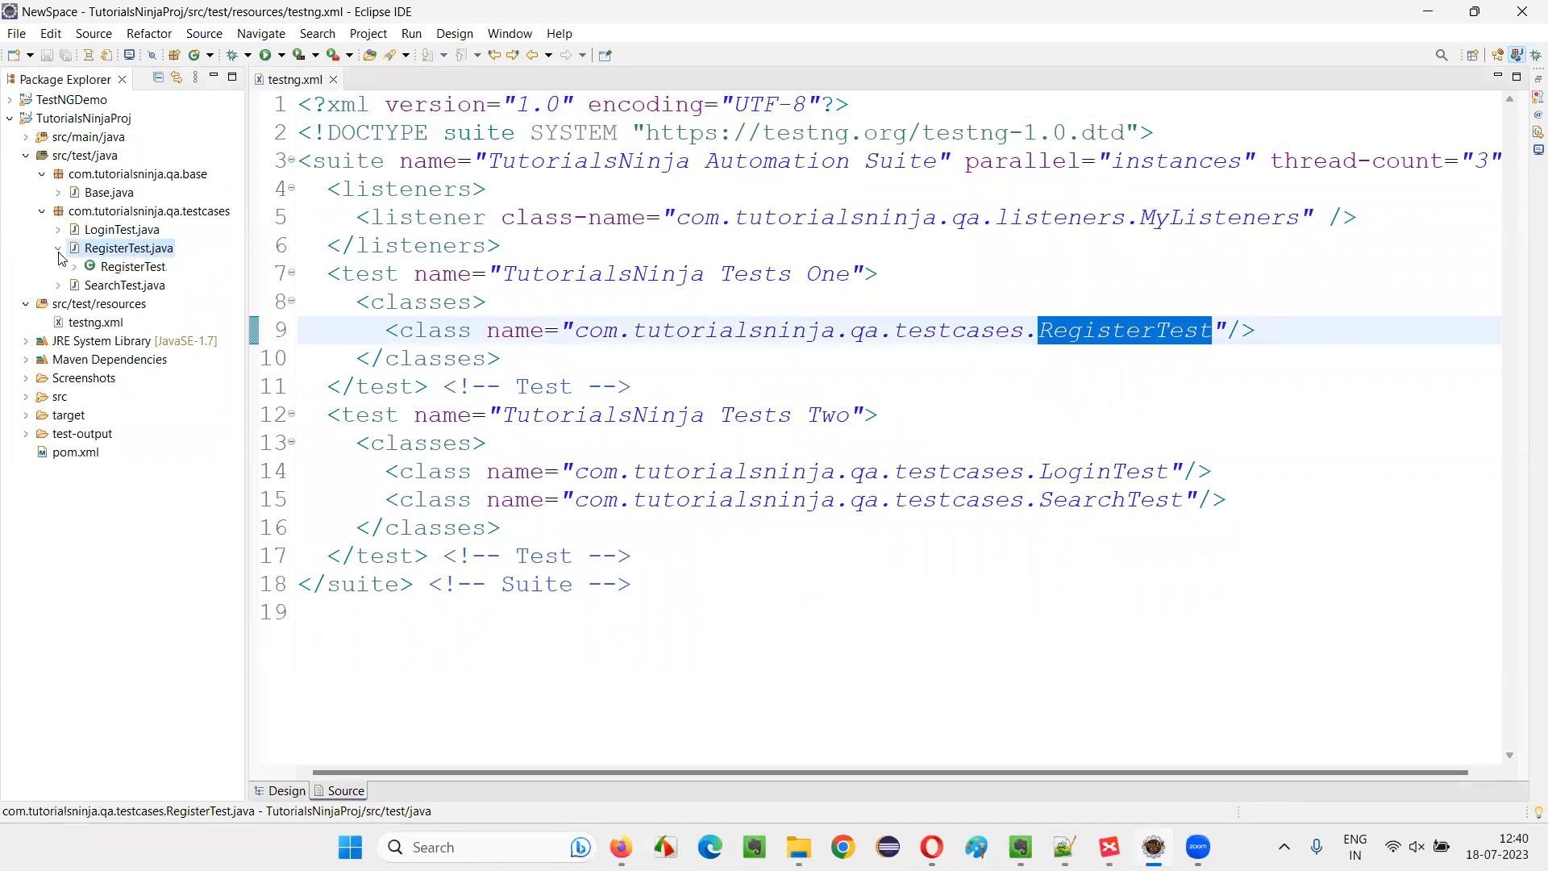
left_click(58, 248)
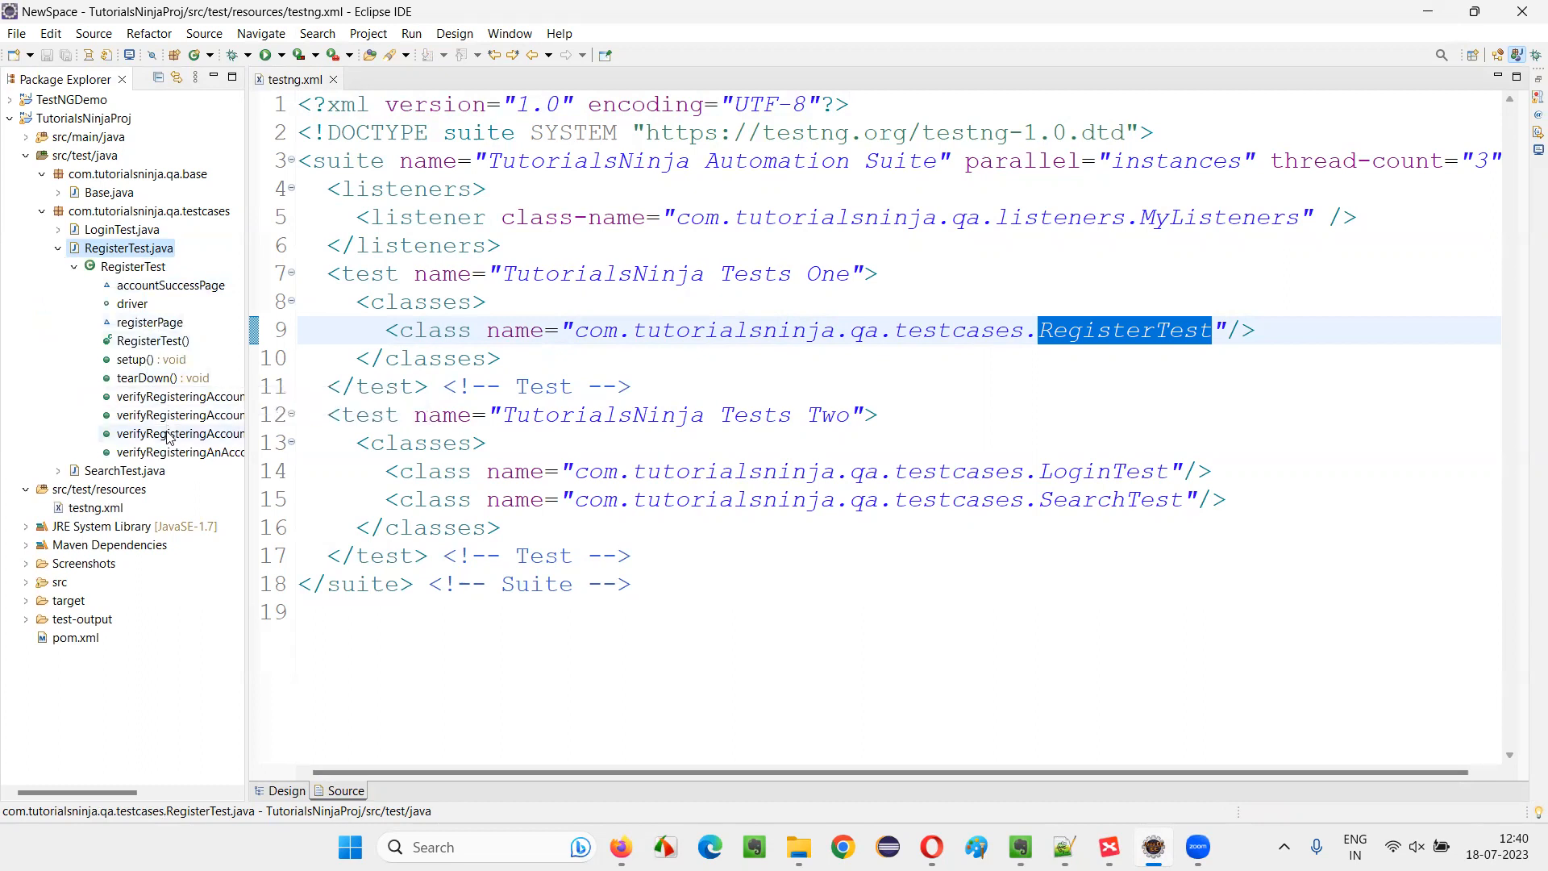
mouse_move(174, 463)
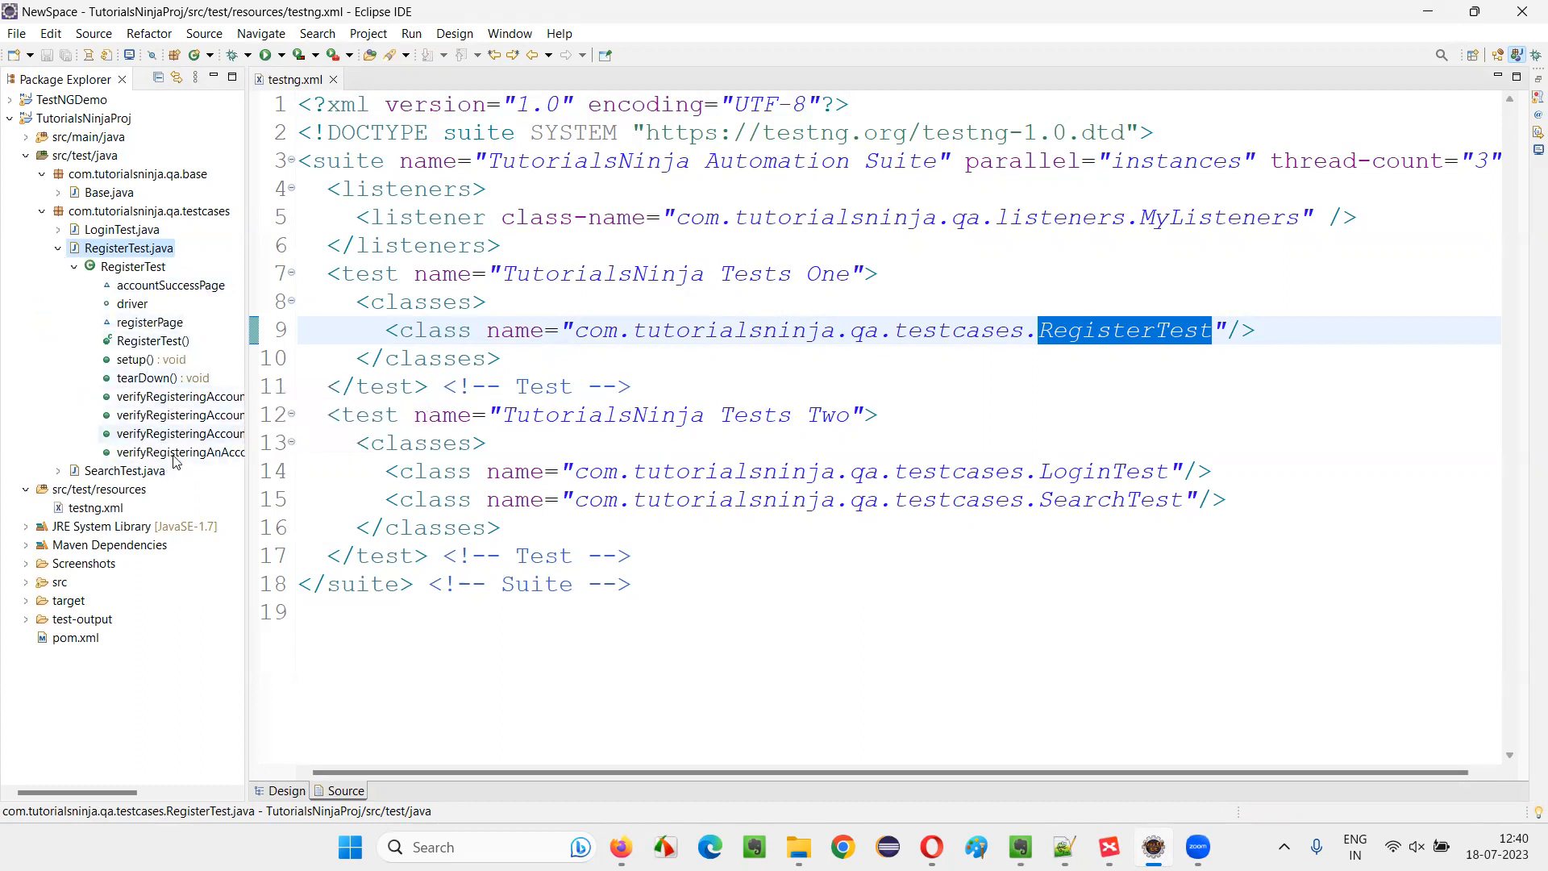
left_click(74, 266)
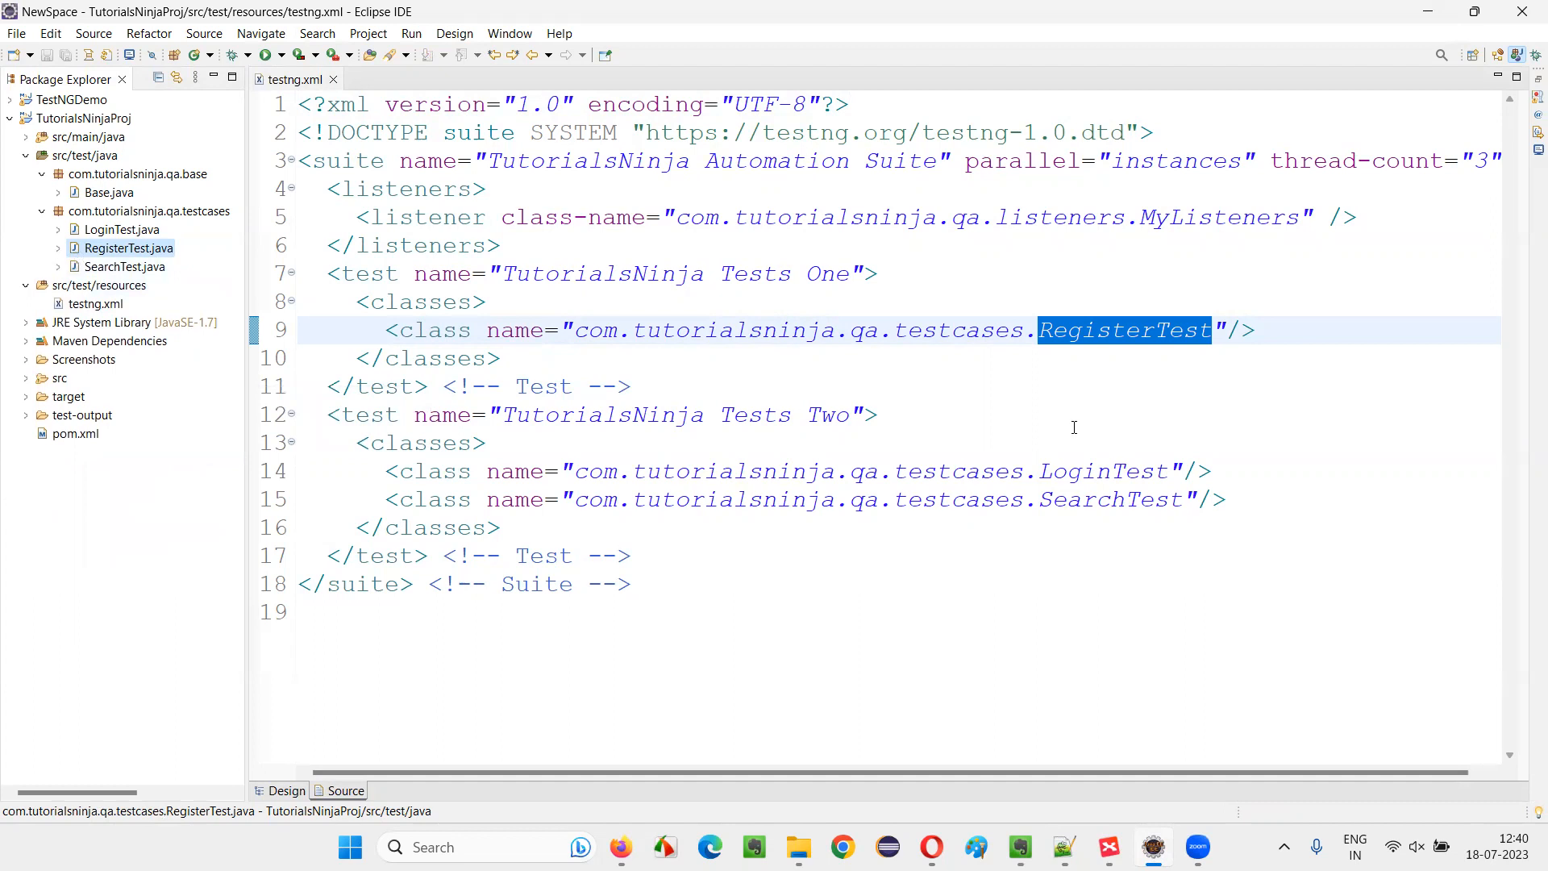
Step: Highlight the LoginTest and SearchTest entries under Tests Two and select the class block
double_click(1080, 471)
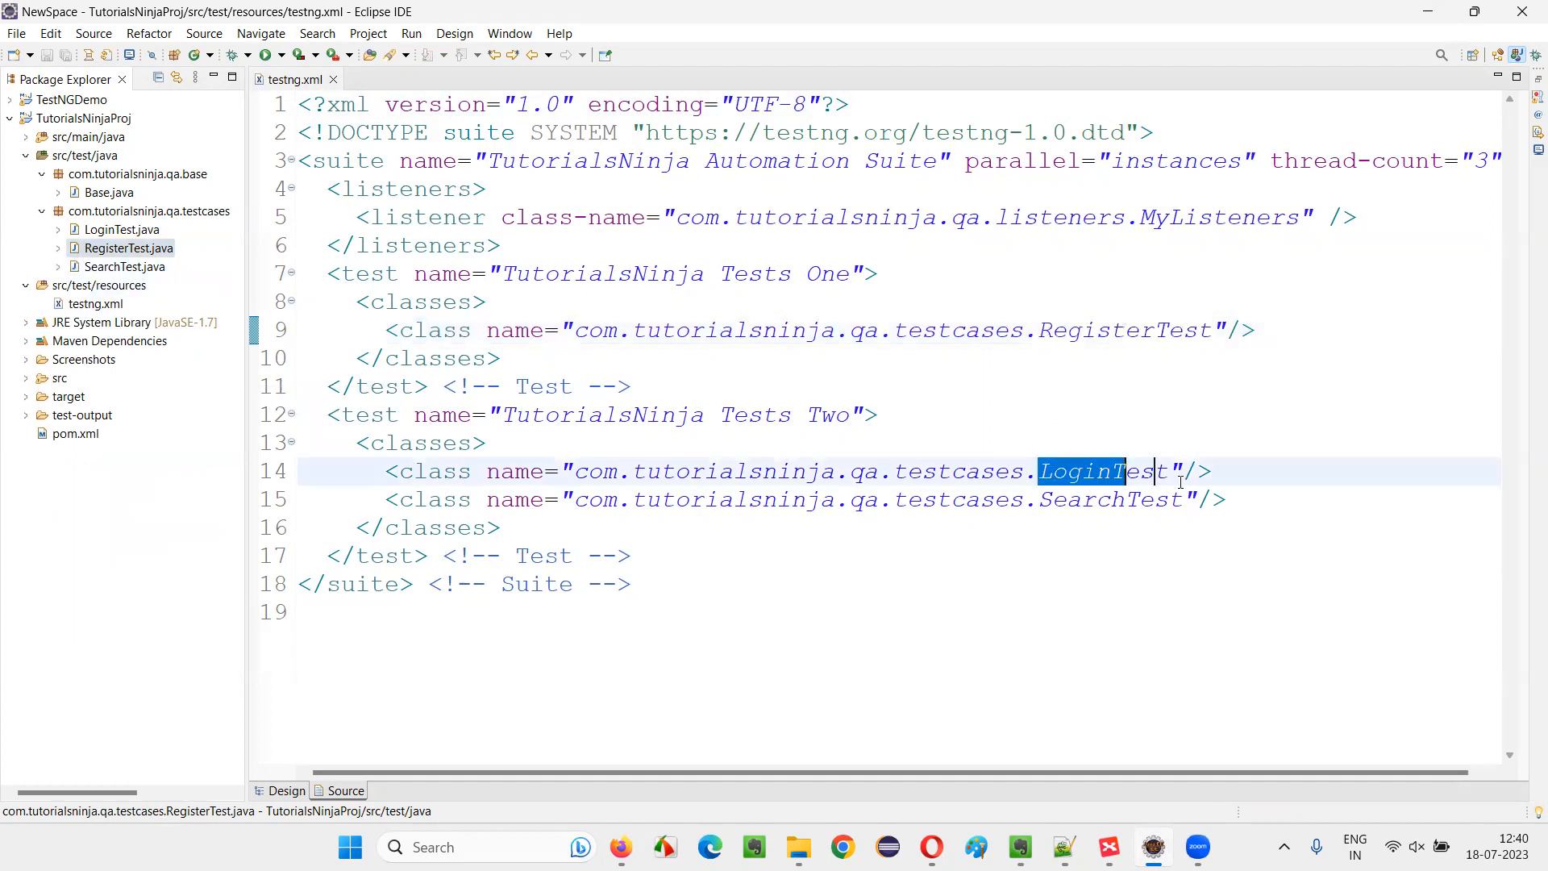
double_click(1108, 498)
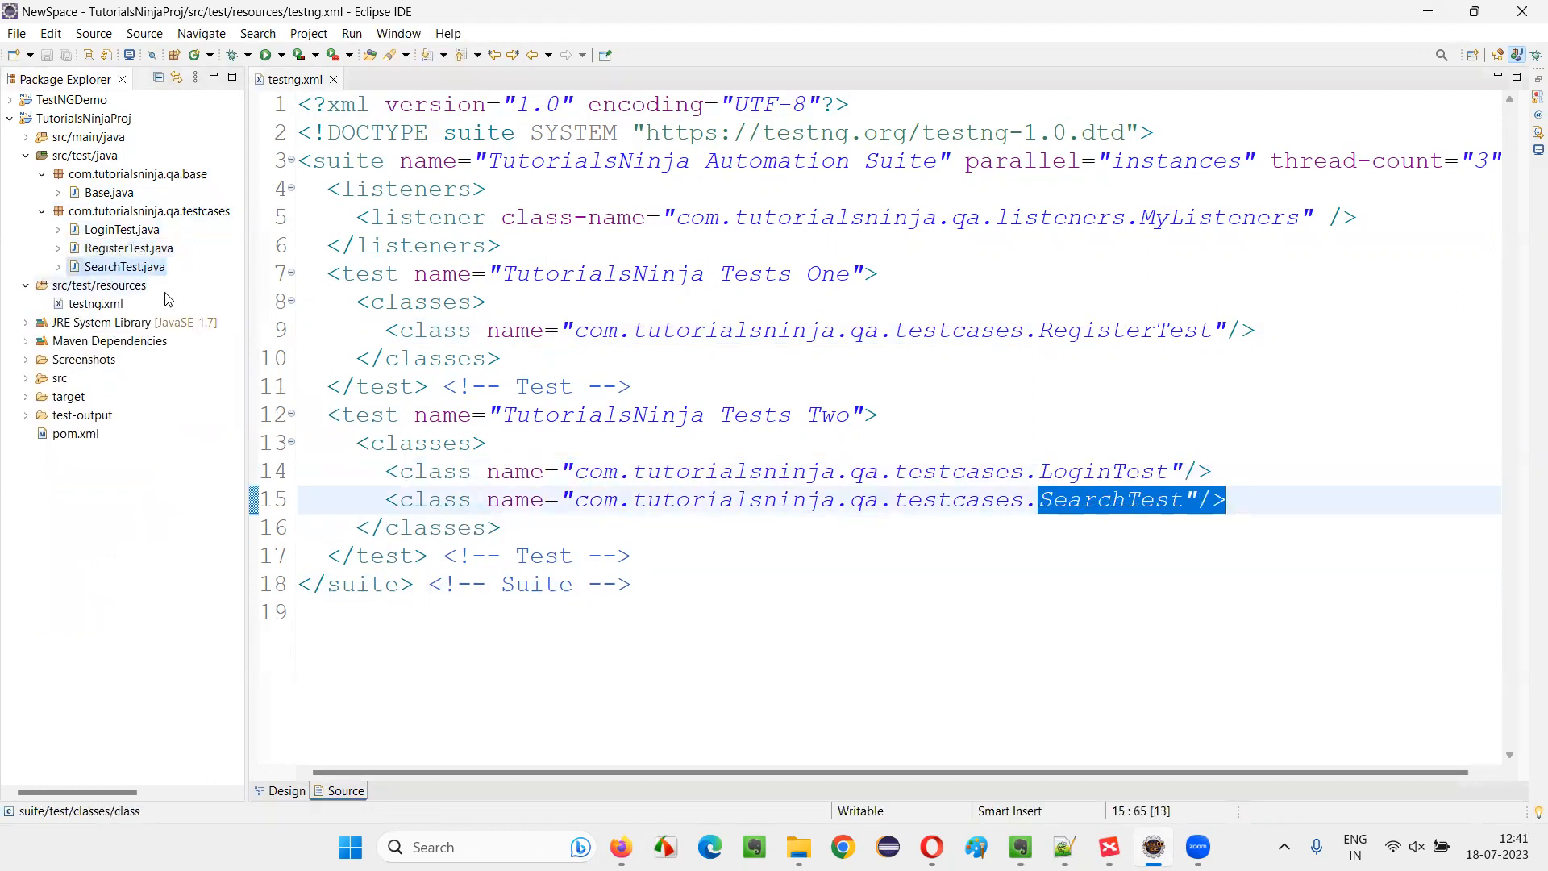
left_click(58, 266)
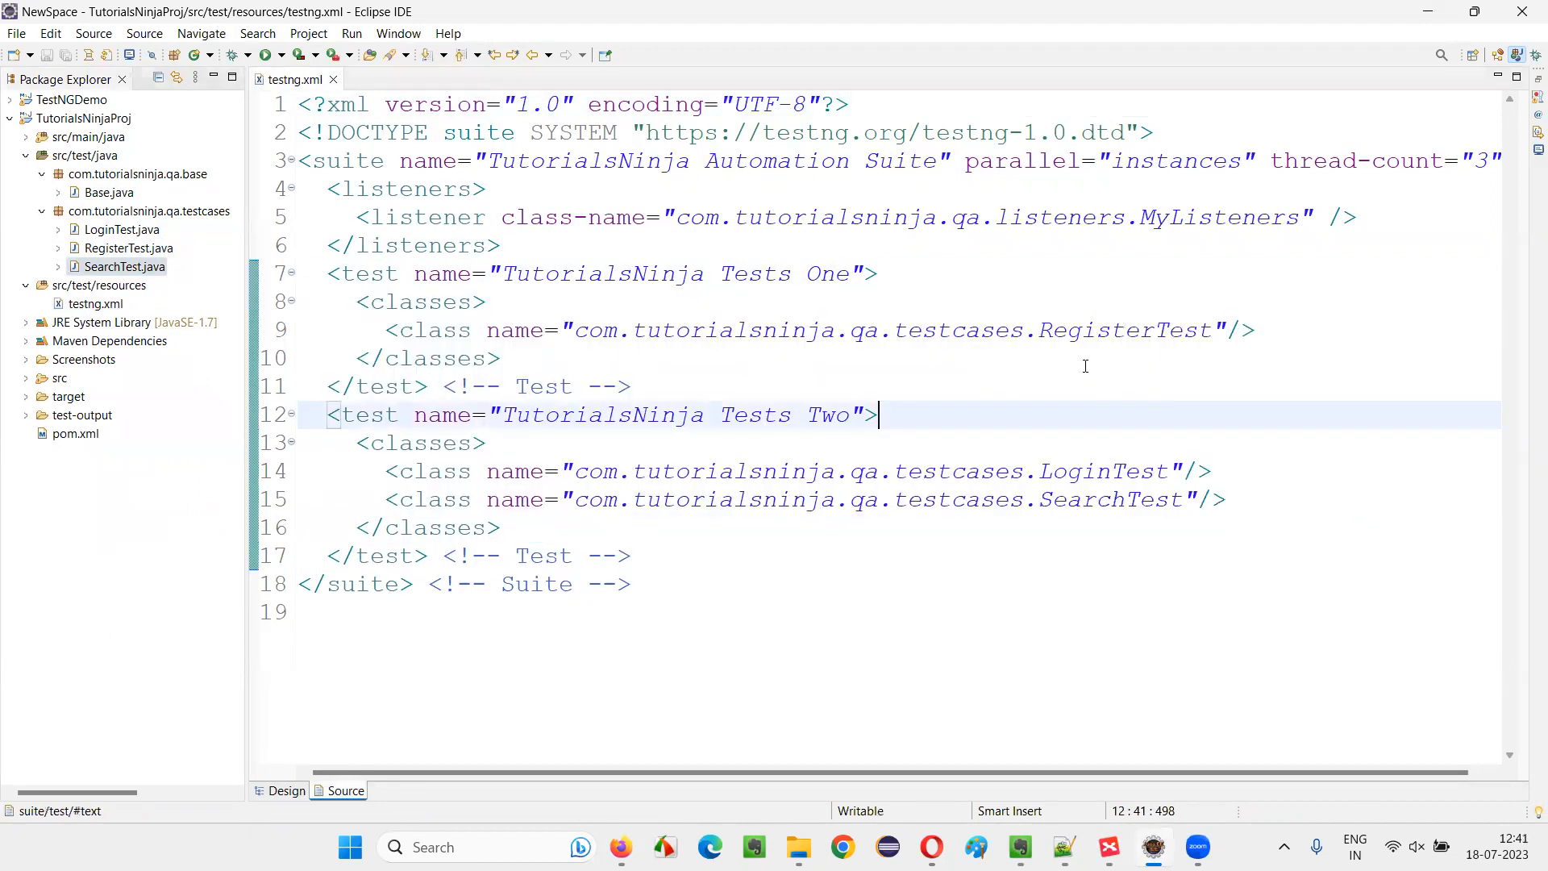
left_click_drag(1037, 329, 1223, 500)
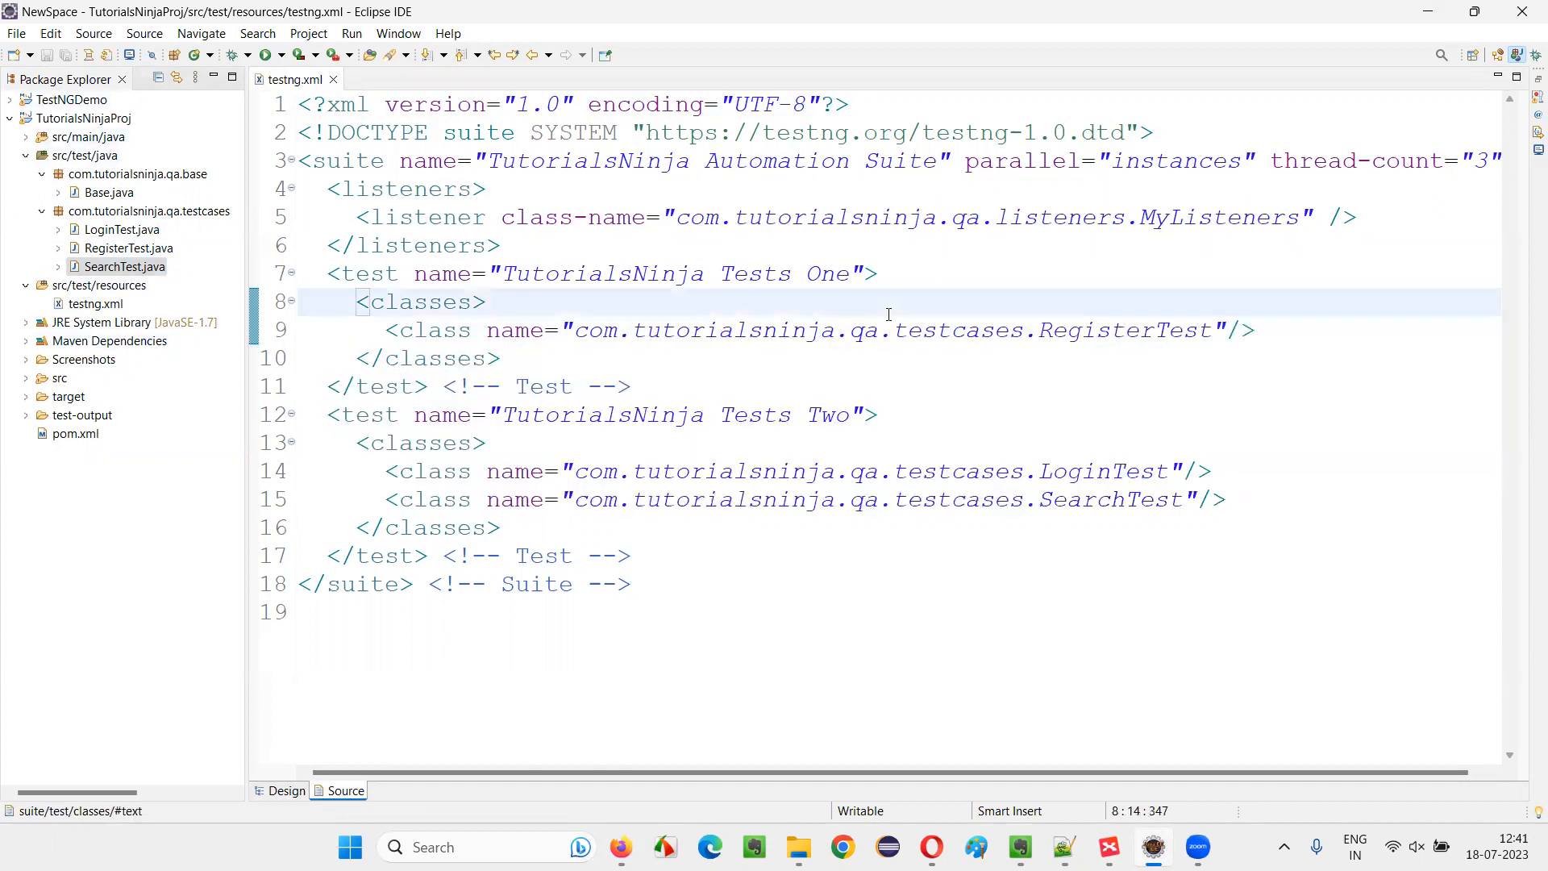
mouse_move(907, 329)
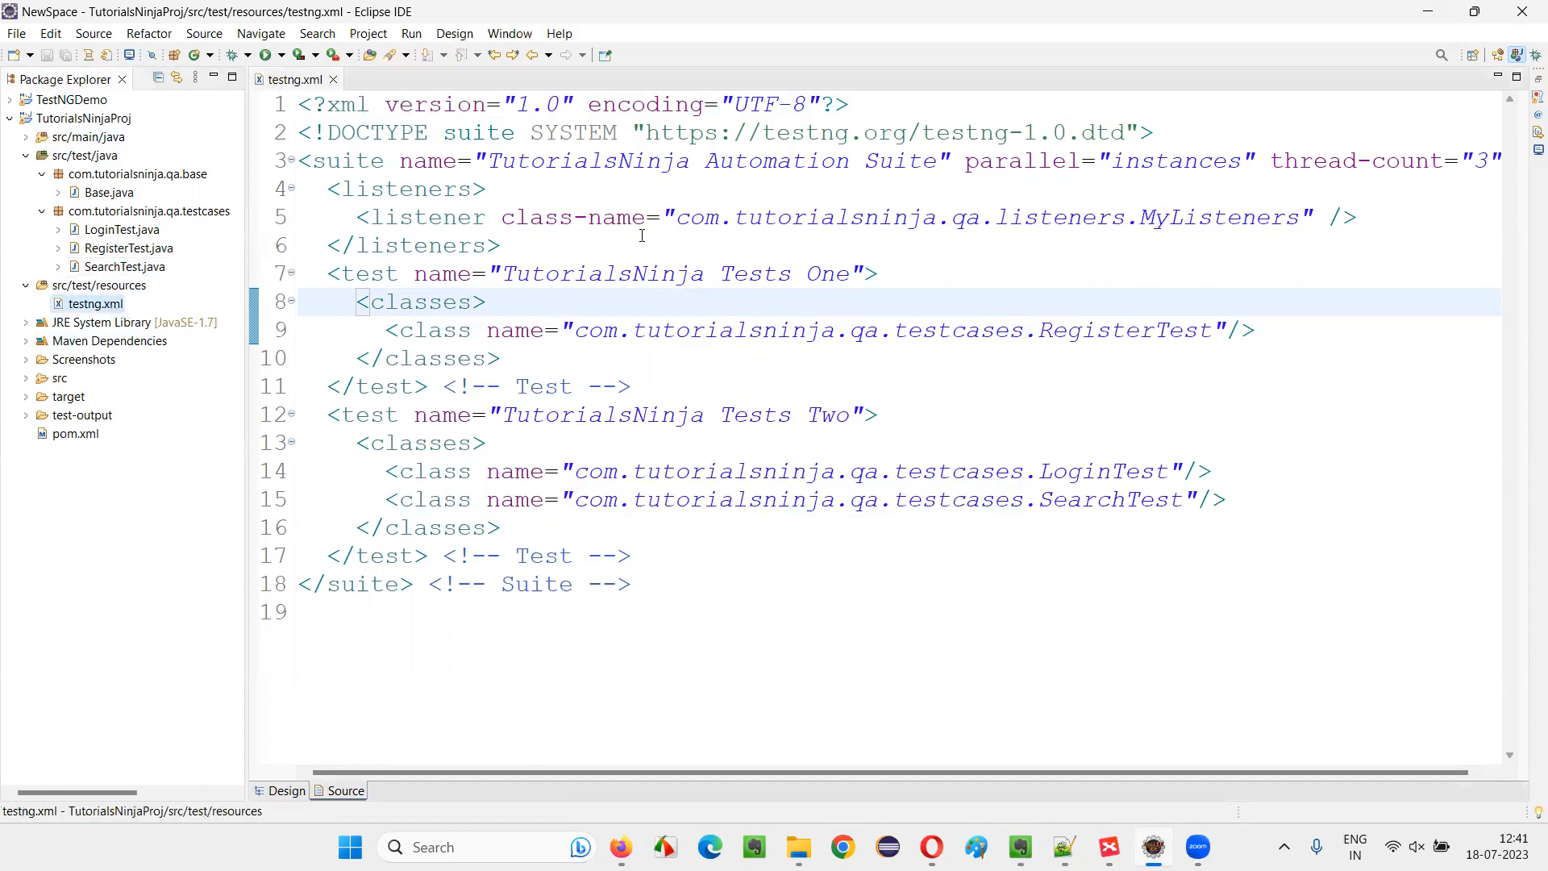
Step: Run testng.xml as a TestNG Suite from its context menu in Package Explorer
right_click(486, 302)
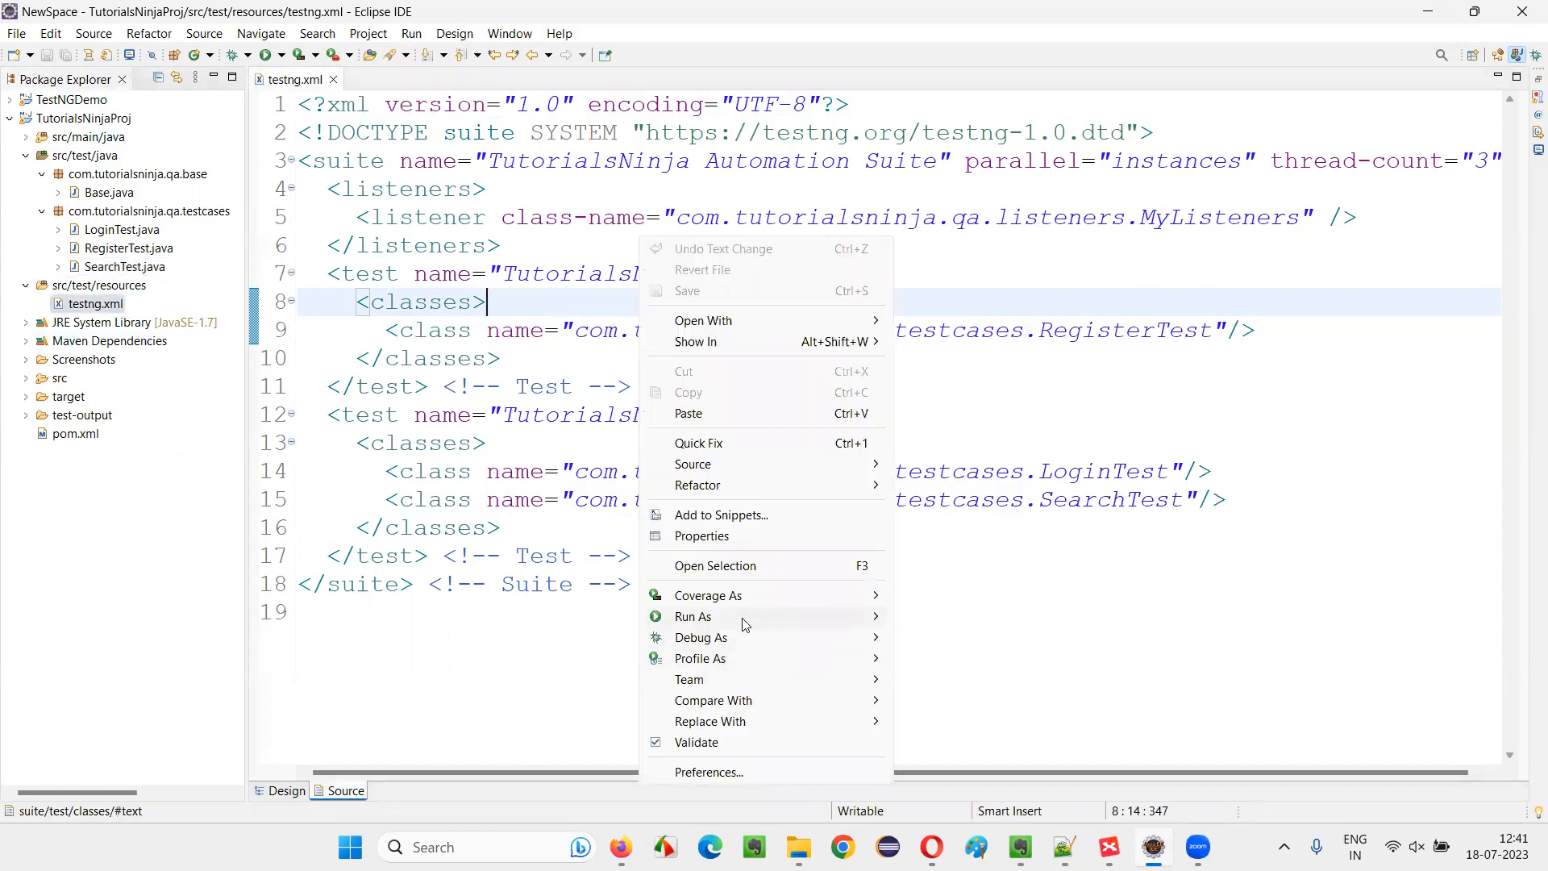
mouse_move(692, 616)
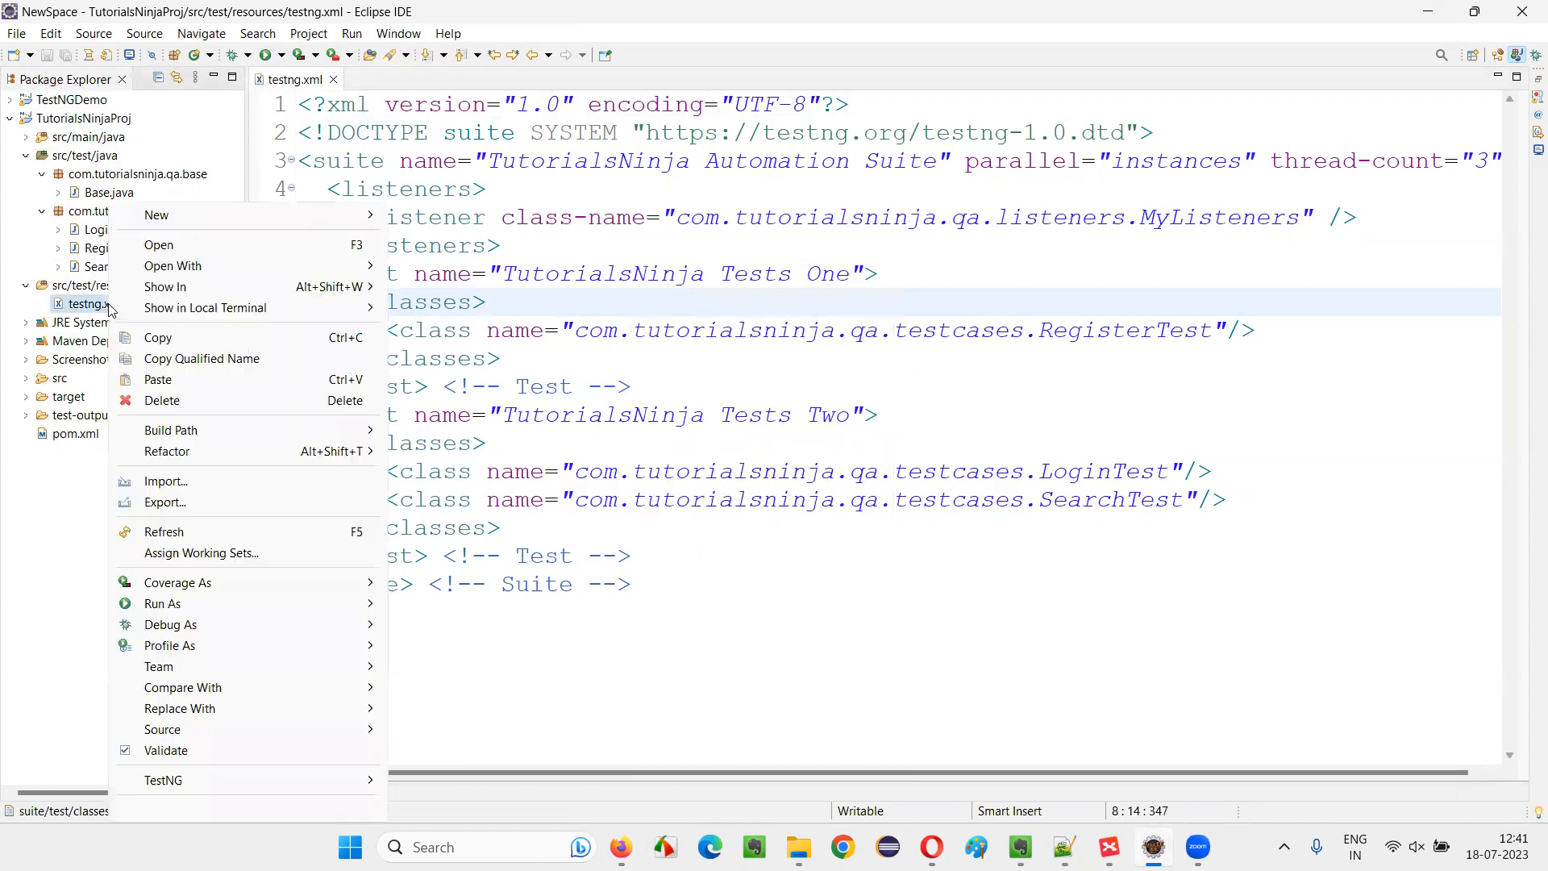
left_click(162, 603)
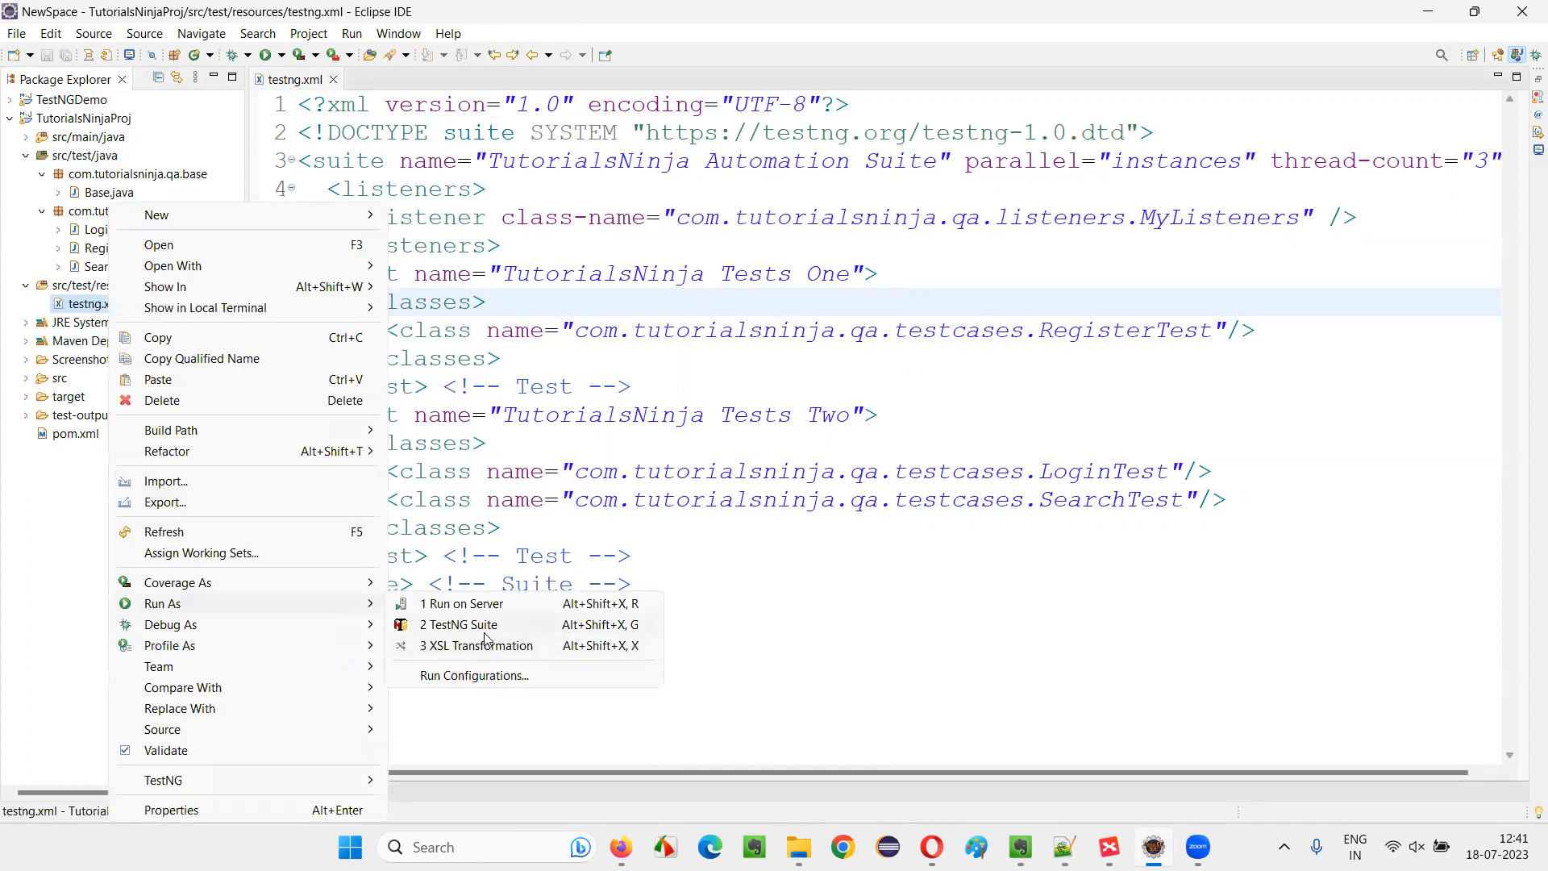
left_click(460, 624)
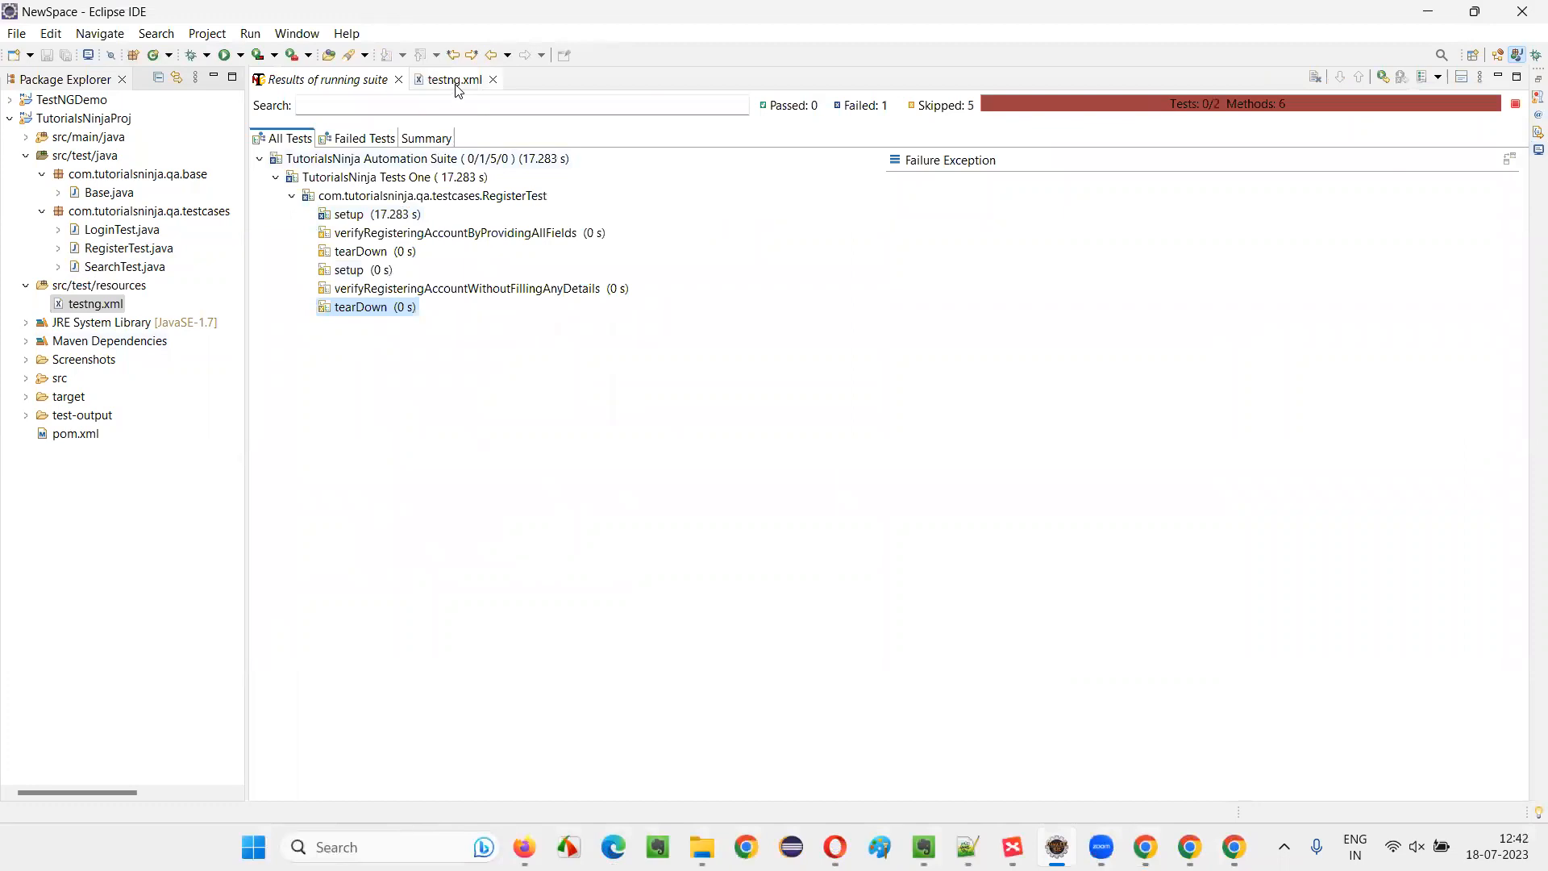
Step: Remove the parallel and thread-count attributes from testng.xml, save, and rerun the suite
left_click(452, 79)
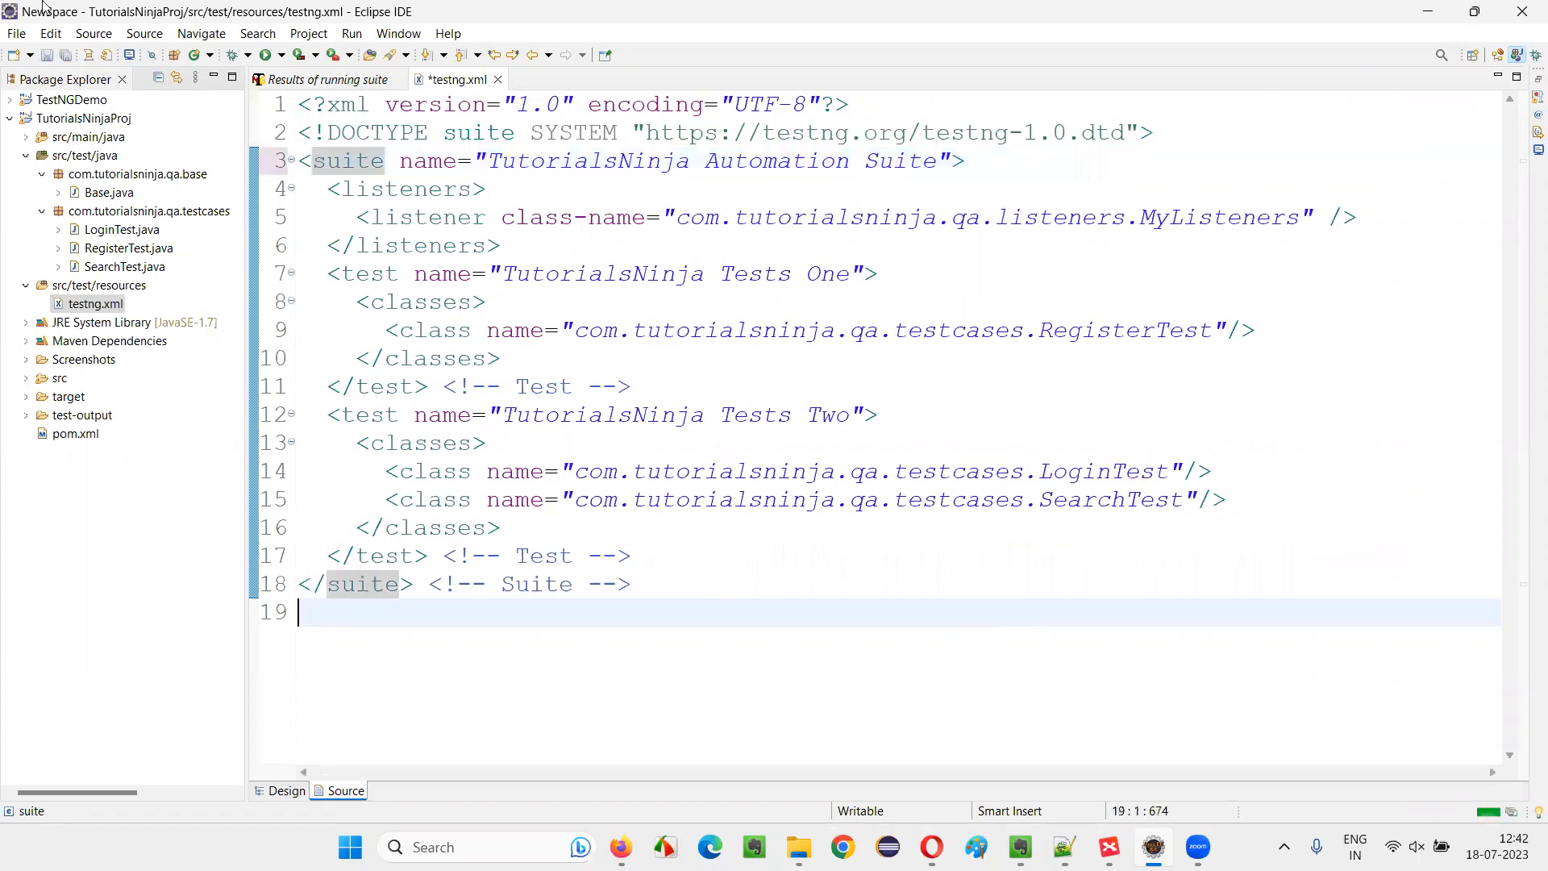
key("ctrl+s")
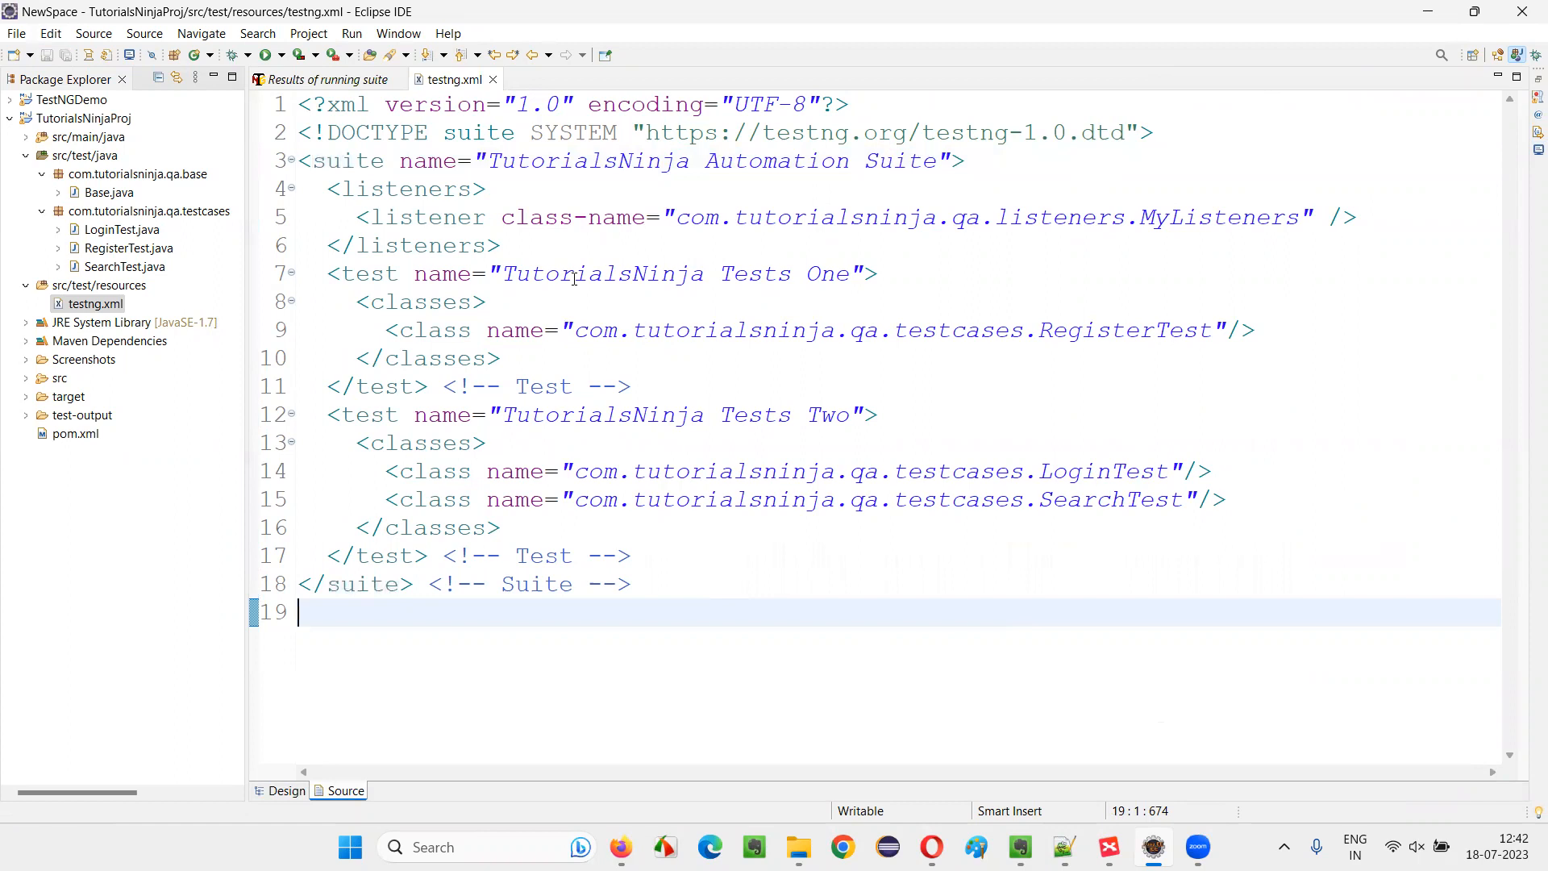
right_click(93, 303)
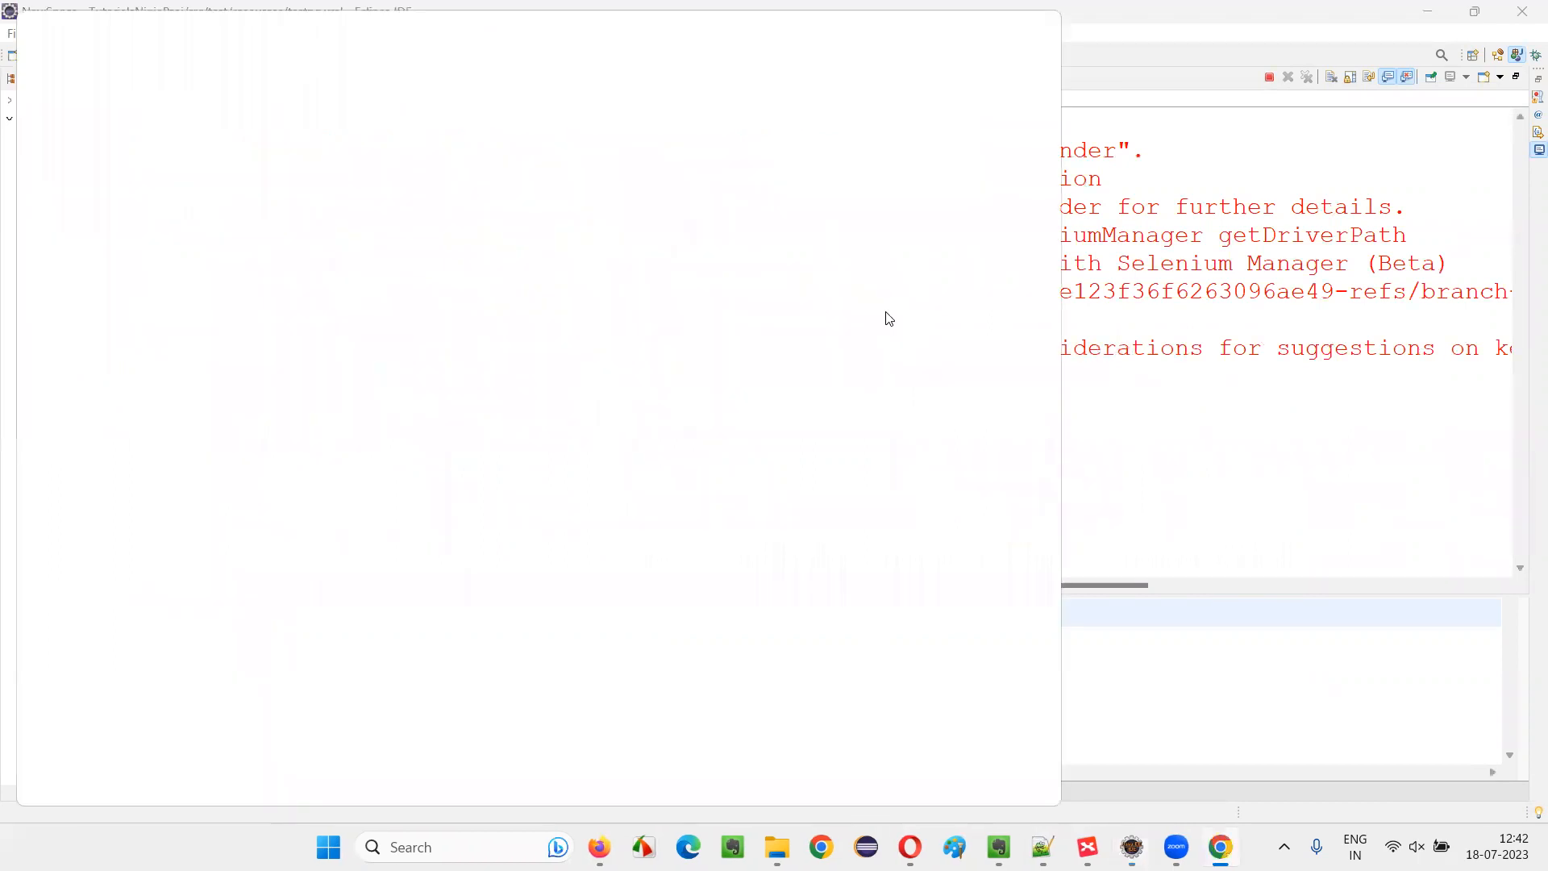
Step: Watch the automated Chrome session drive the demo store through Register Account and the home page
left_click(1220, 855)
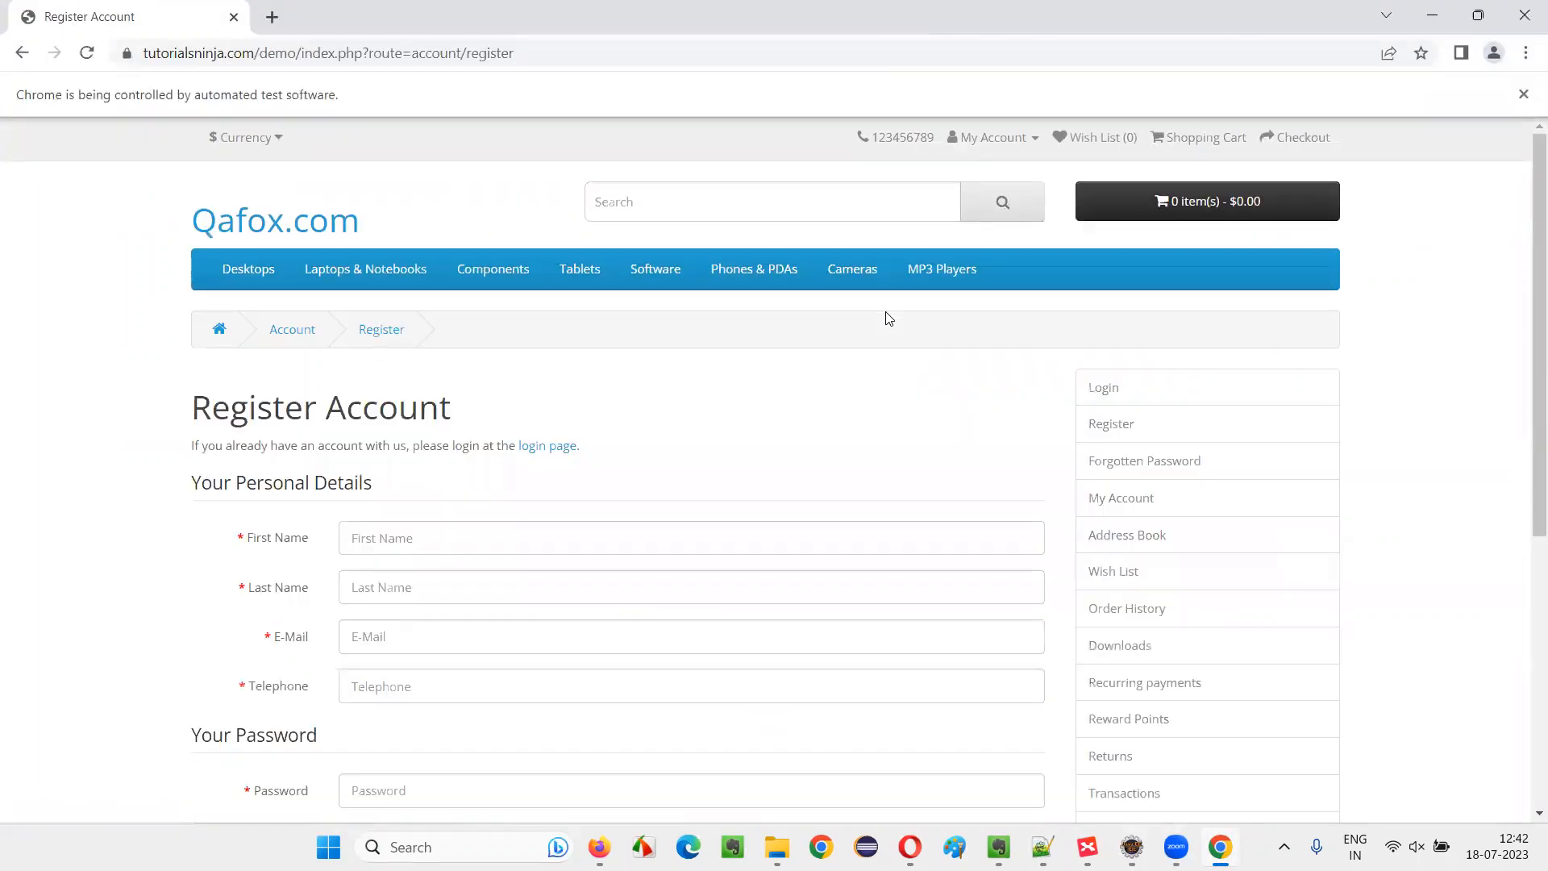
left_click(1004, 628)
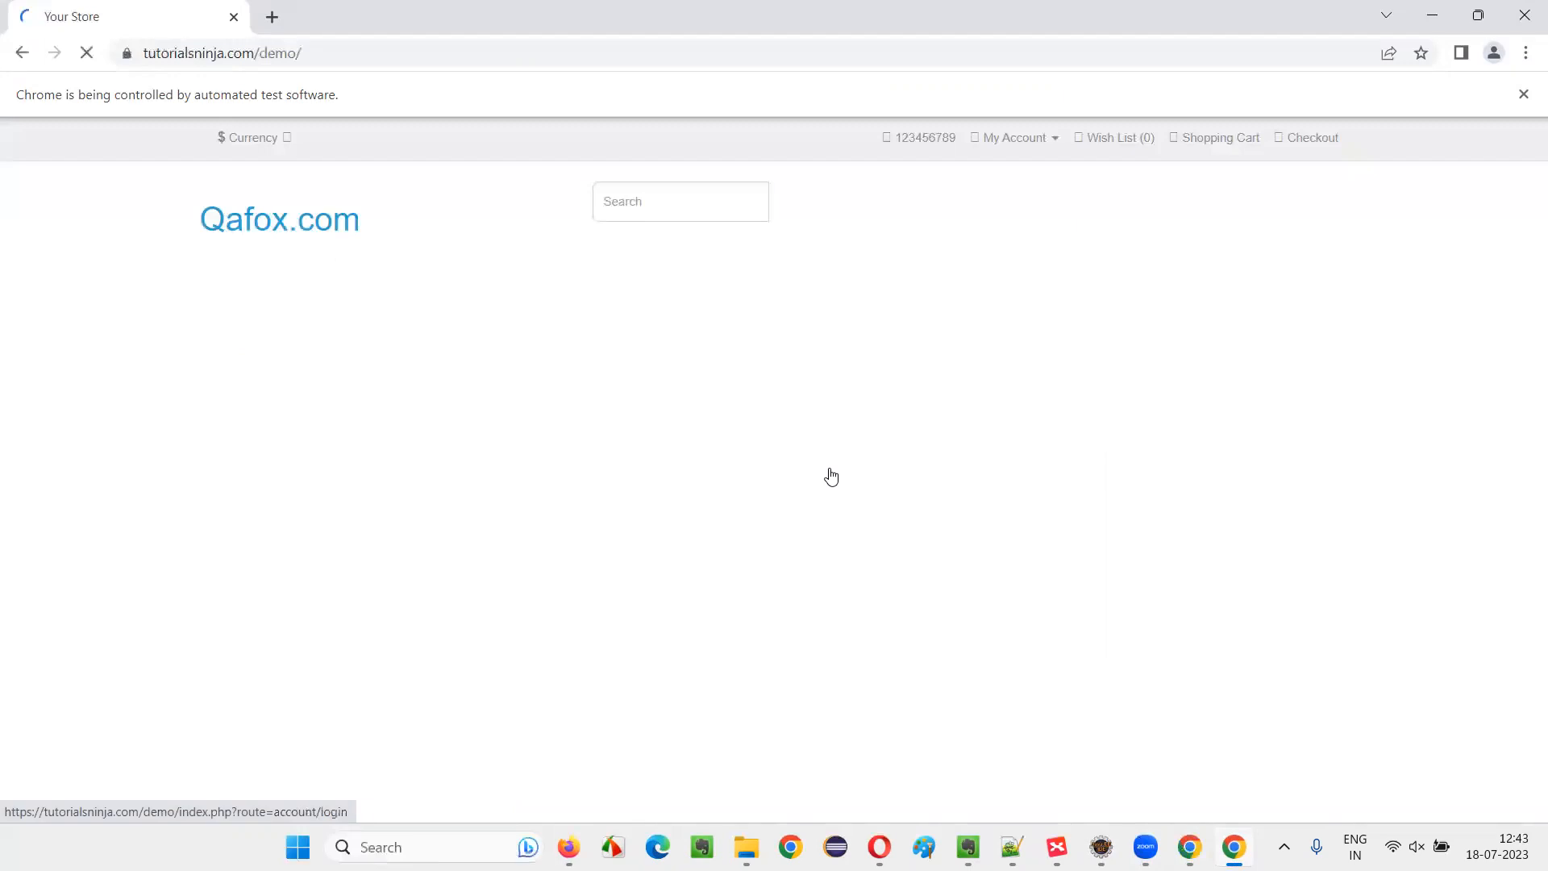
left_click(681, 722)
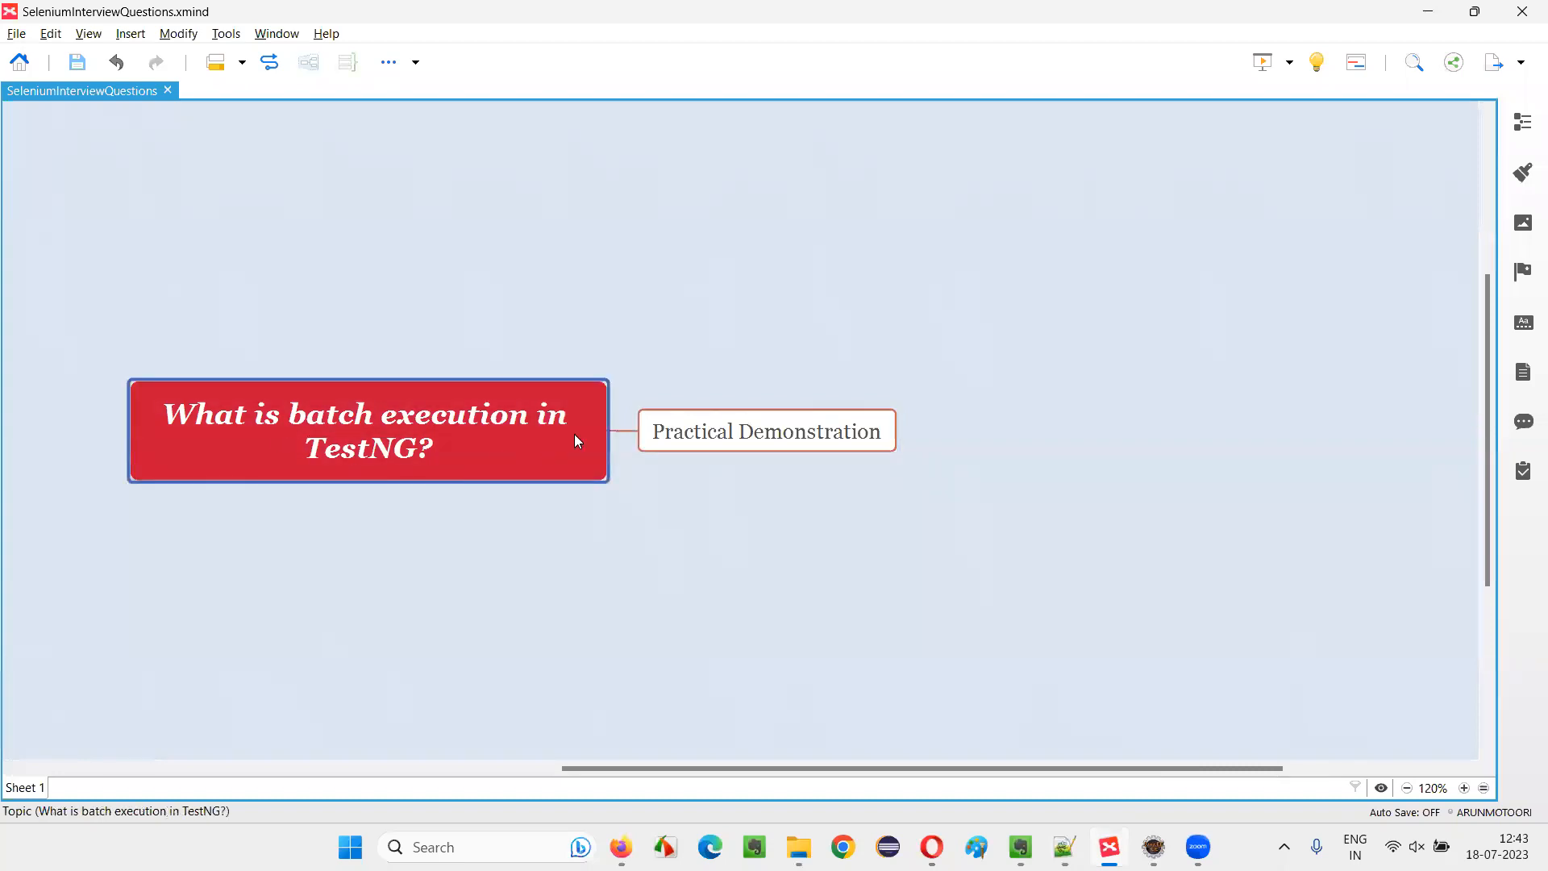
left_click(766, 432)
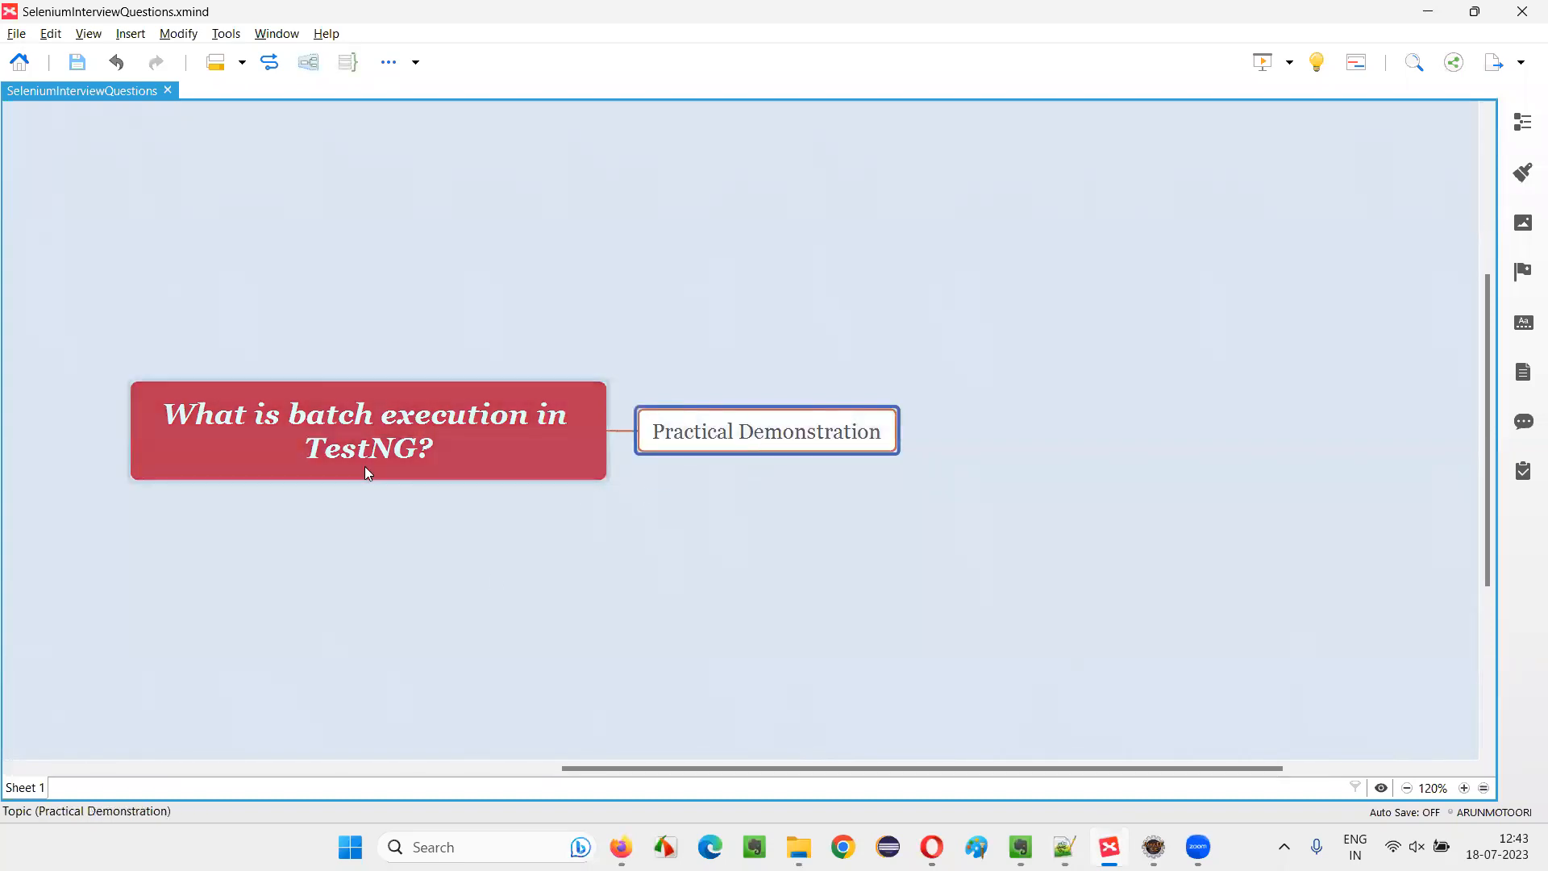
left_click(367, 430)
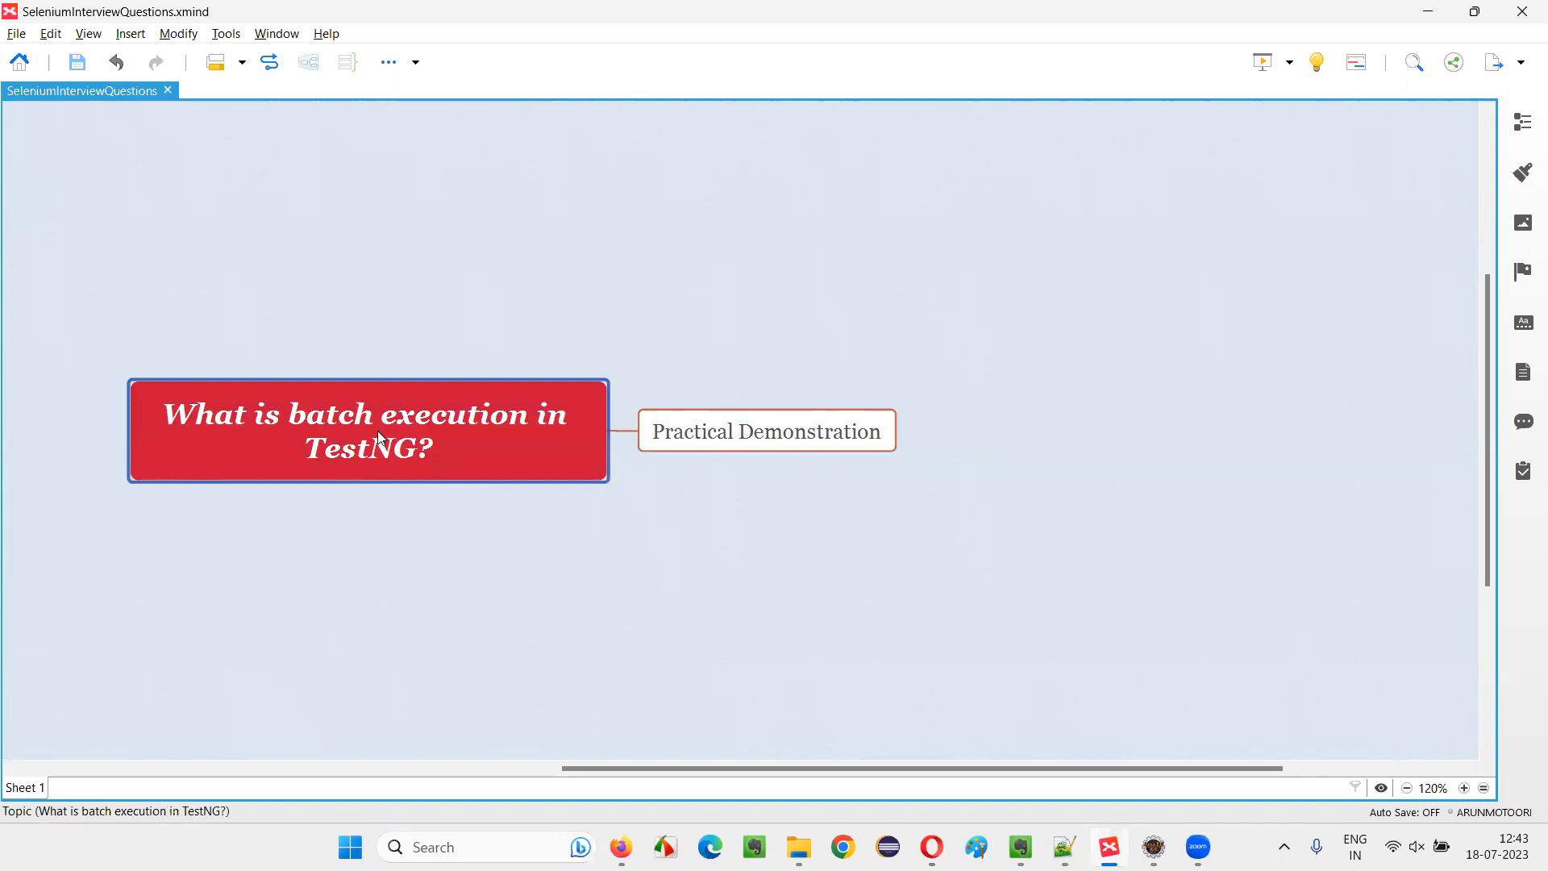
mouse_move(563, 371)
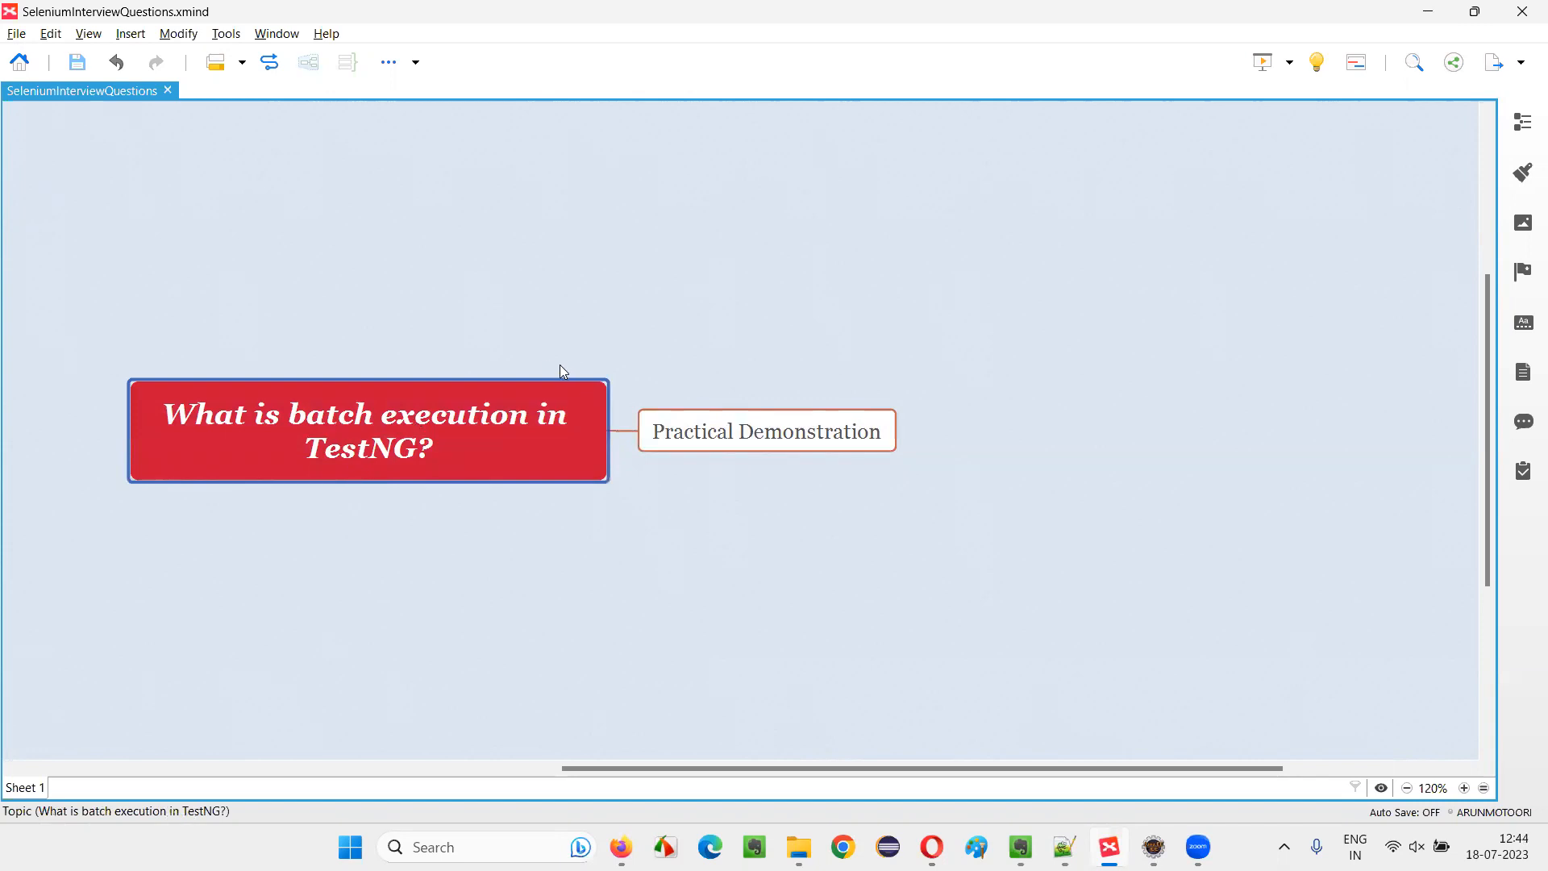
mouse_move(508, 480)
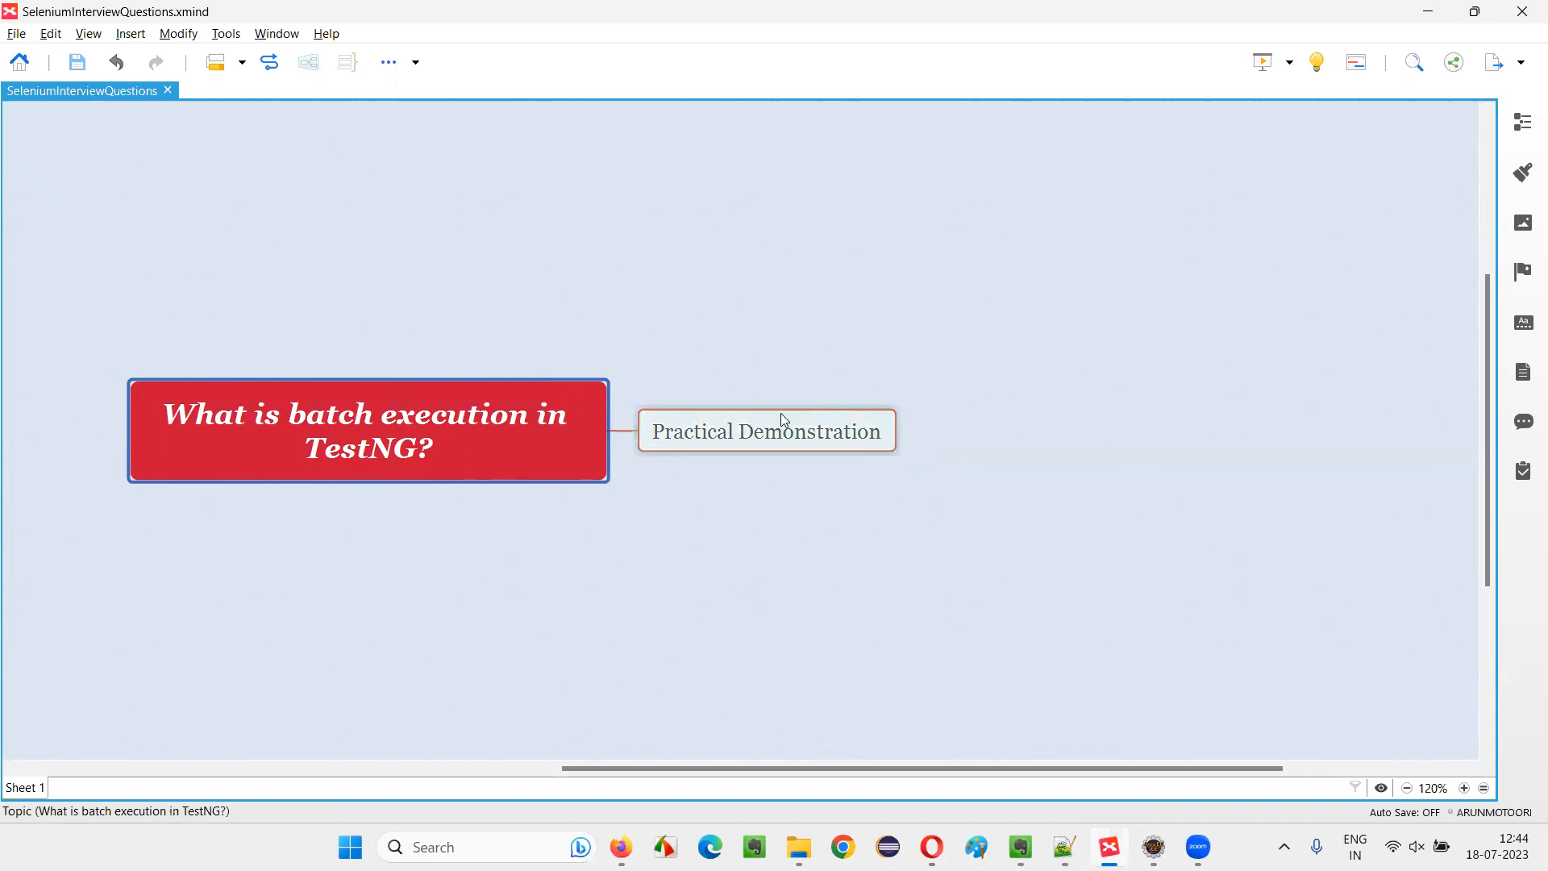
mouse_move(938, 500)
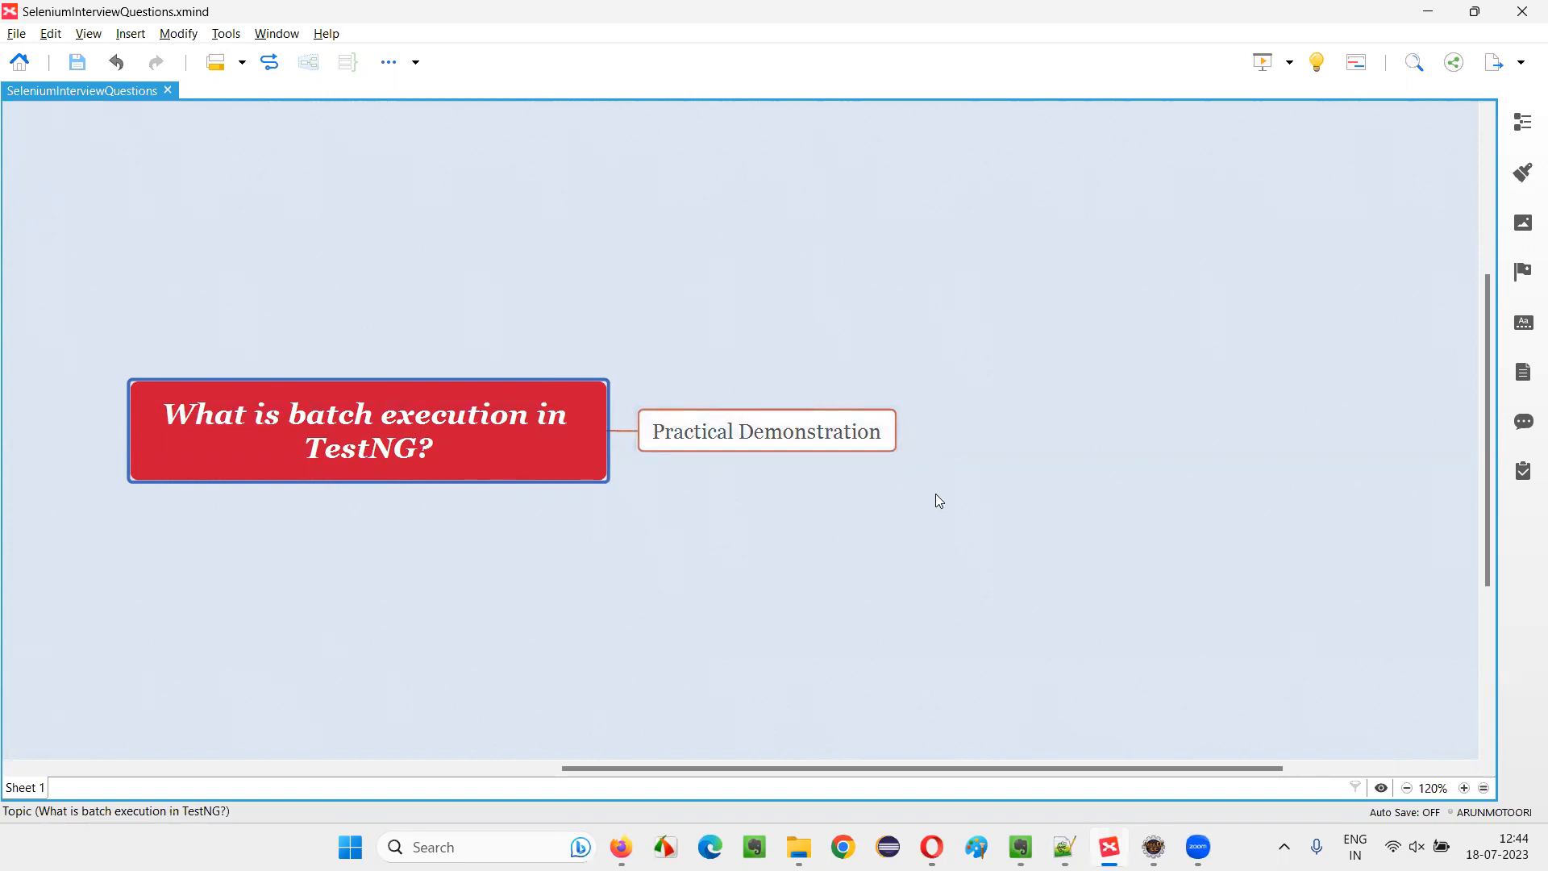
mouse_move(688, 506)
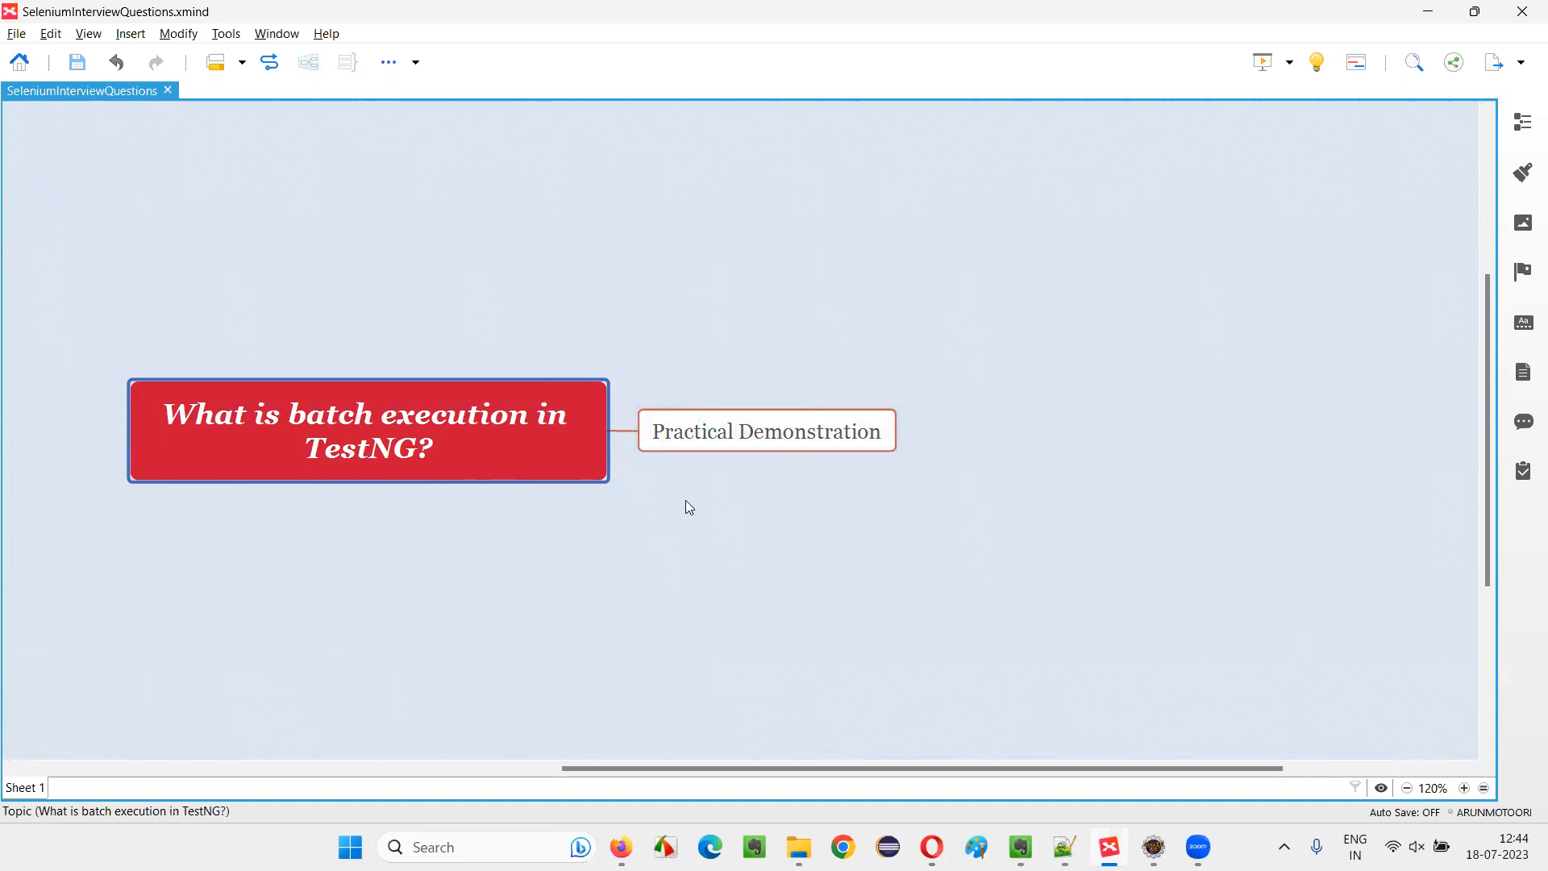
mouse_move(484, 468)
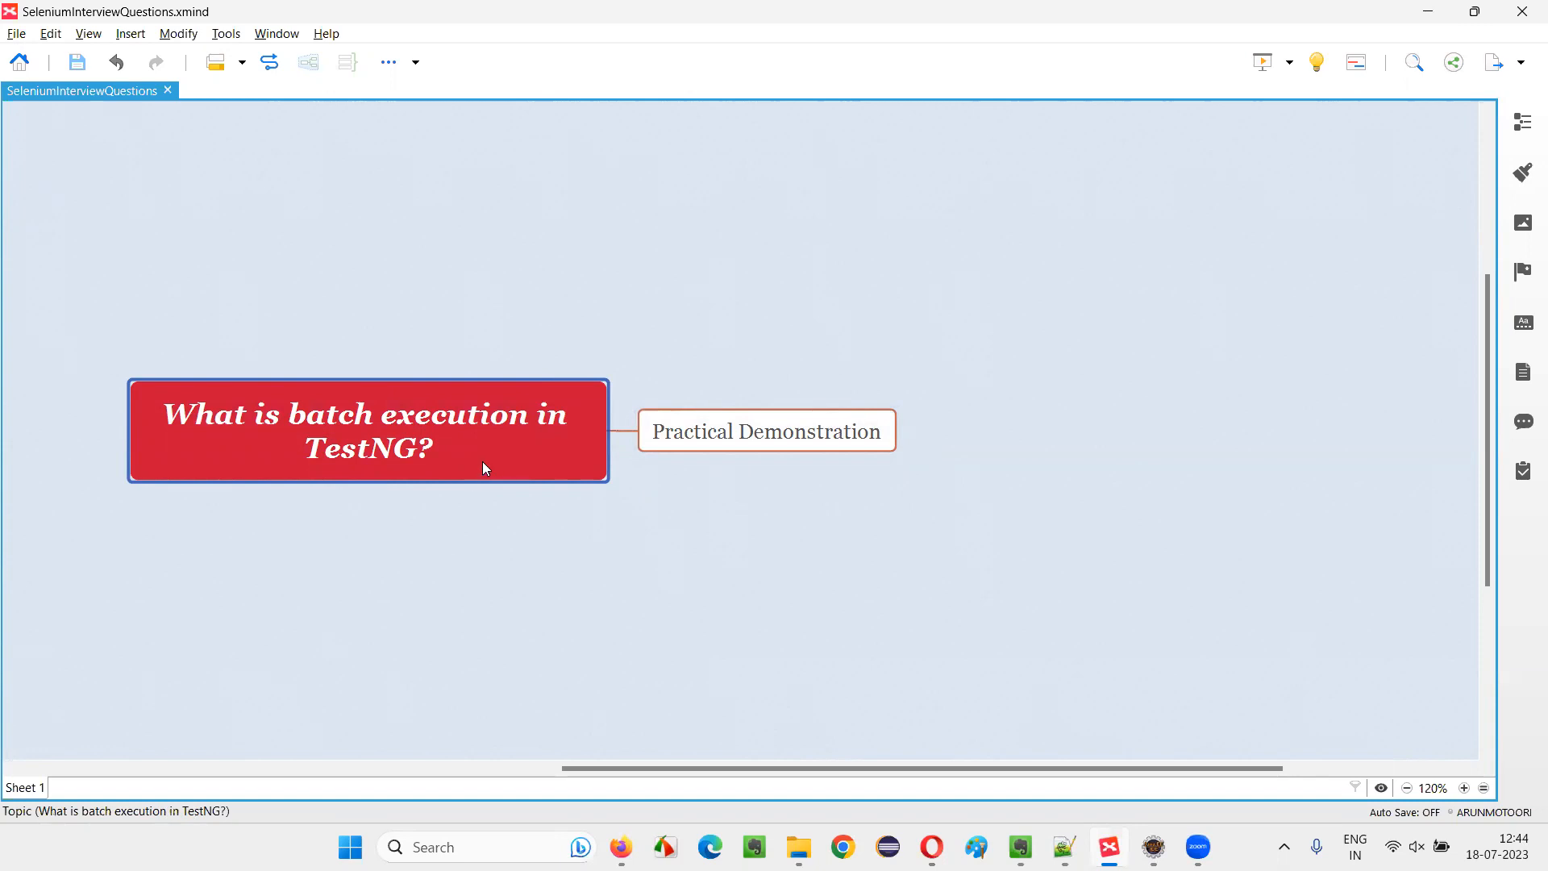